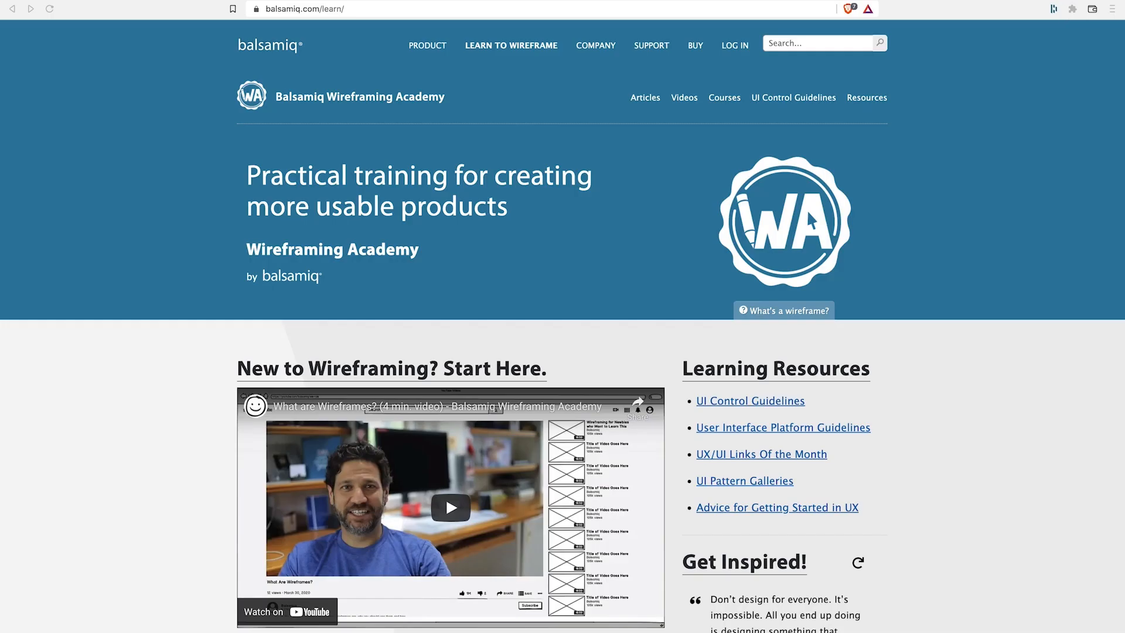
Search the academy site for 'content' and pick the Content-First Design article suggestion.
{"action": "left_click", "coordinate": [817, 42]}
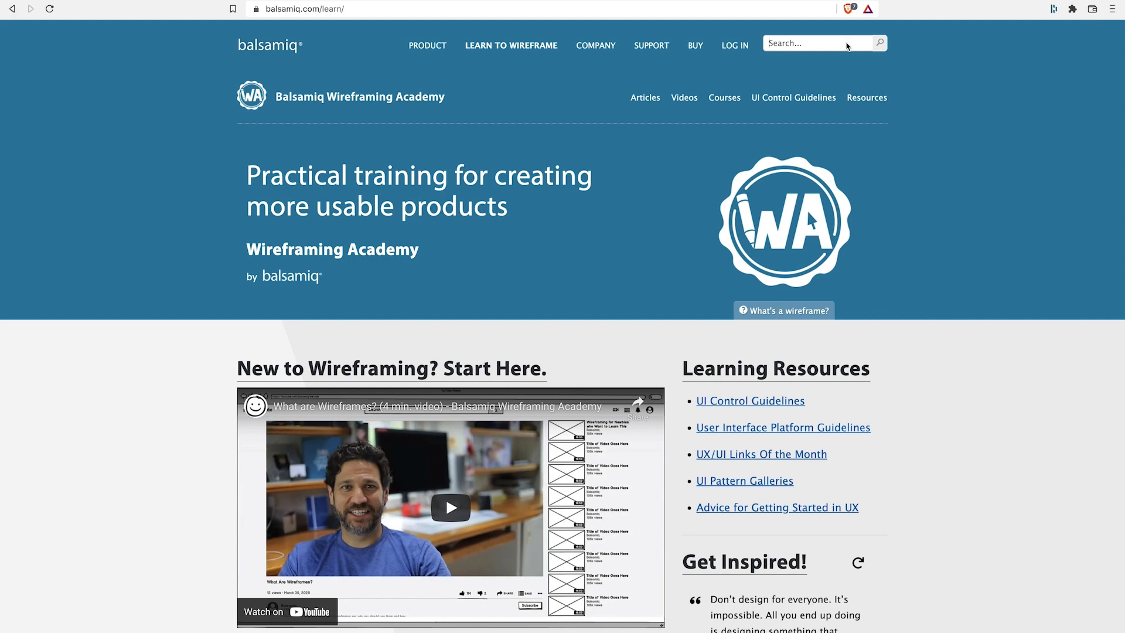
{"action": "type", "text": "content"}
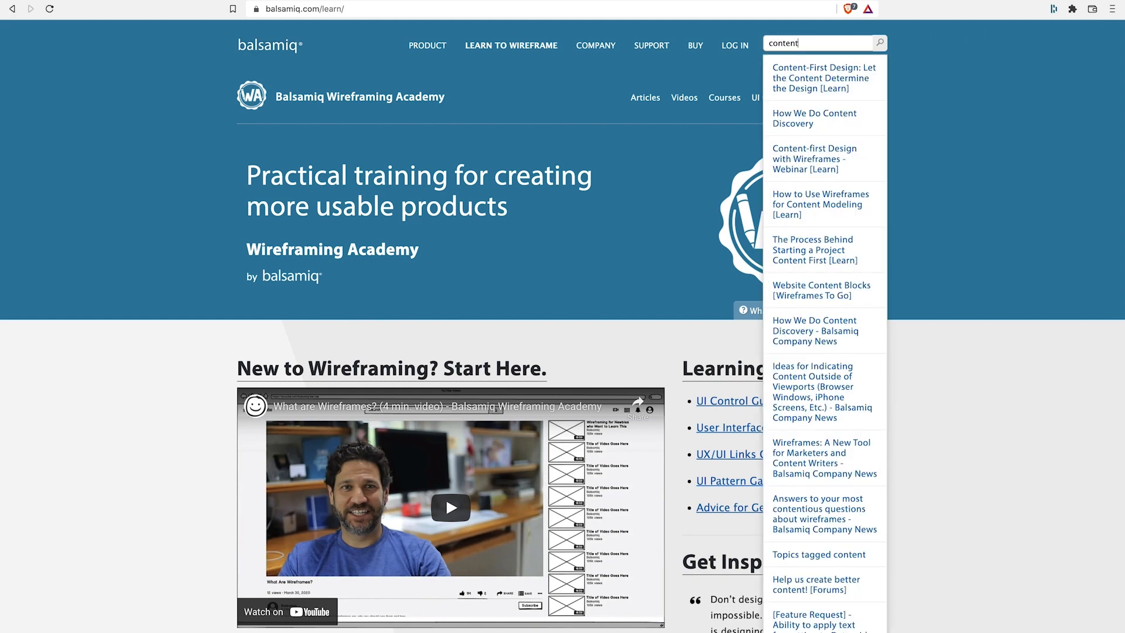
{"action": "left_click", "coordinate": [823, 77]}
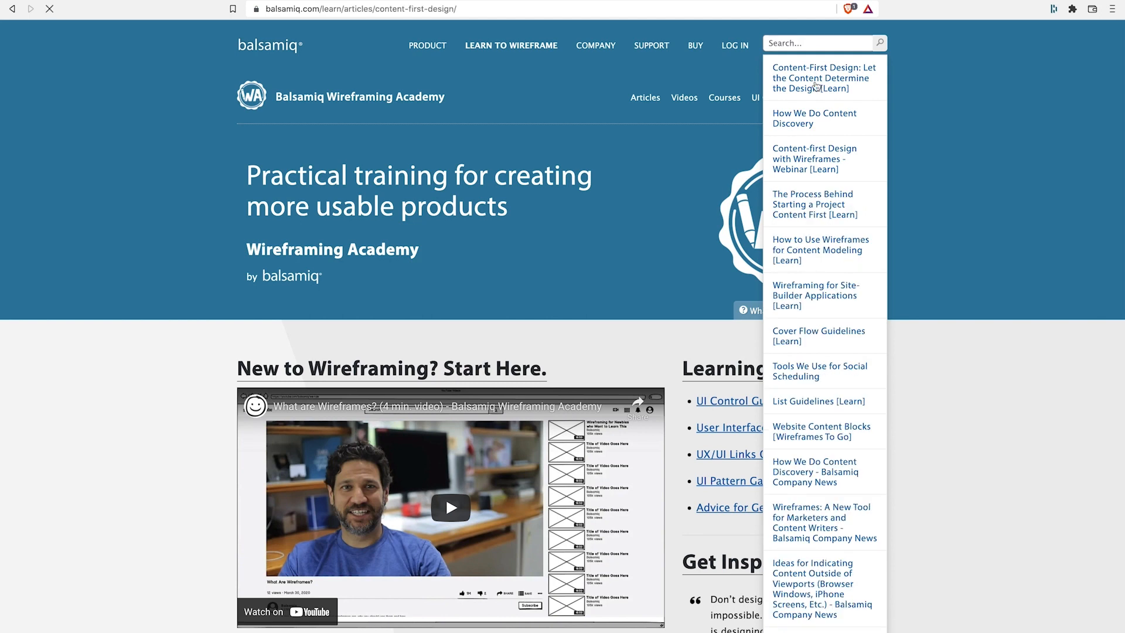
Scroll the Content-First Design article past 'Working on a new project' to the e-commerce site map diagram.
{"action": "left_click", "coordinate": [823, 77]}
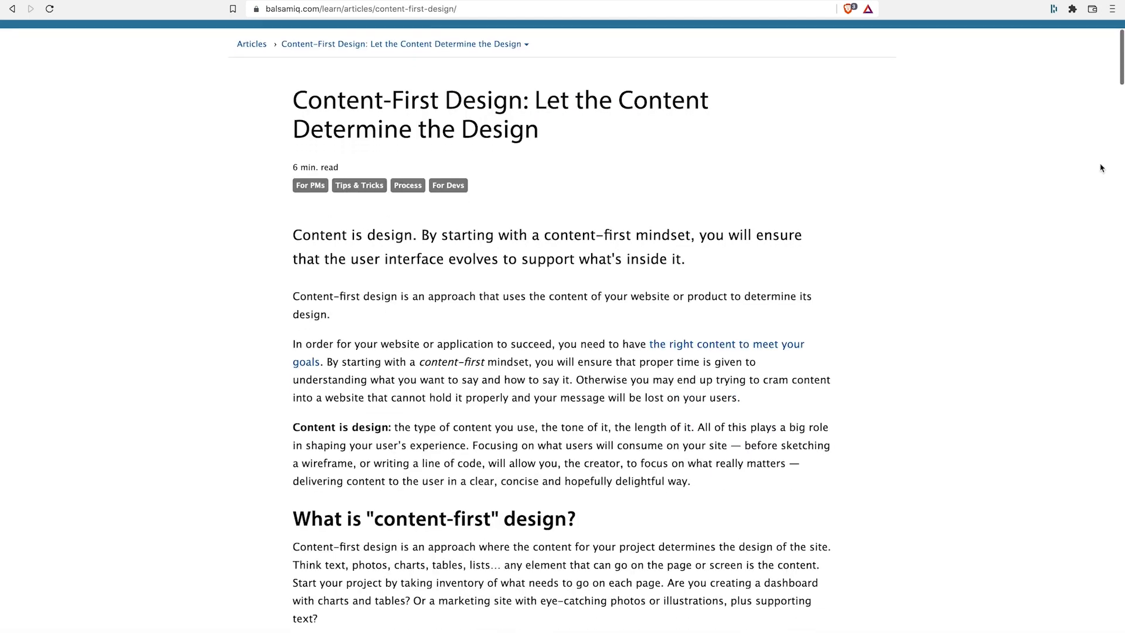
{"action": "scroll", "scroll_direction": "down", "scroll_amount": 3}
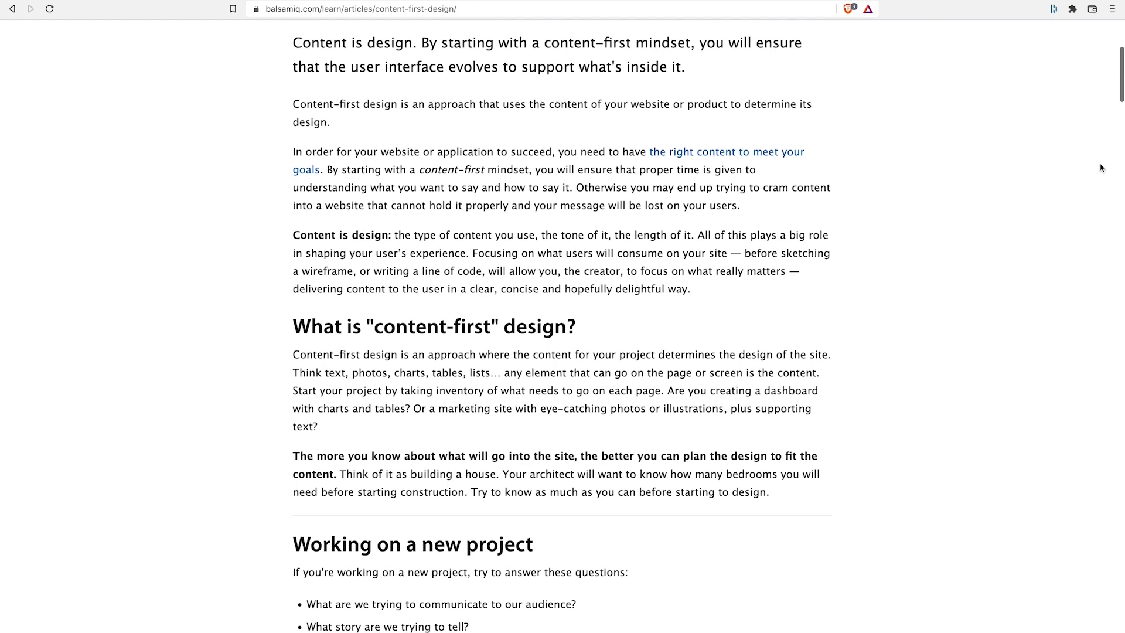
{"action": "scroll", "scroll_direction": "down", "scroll_amount": 3}
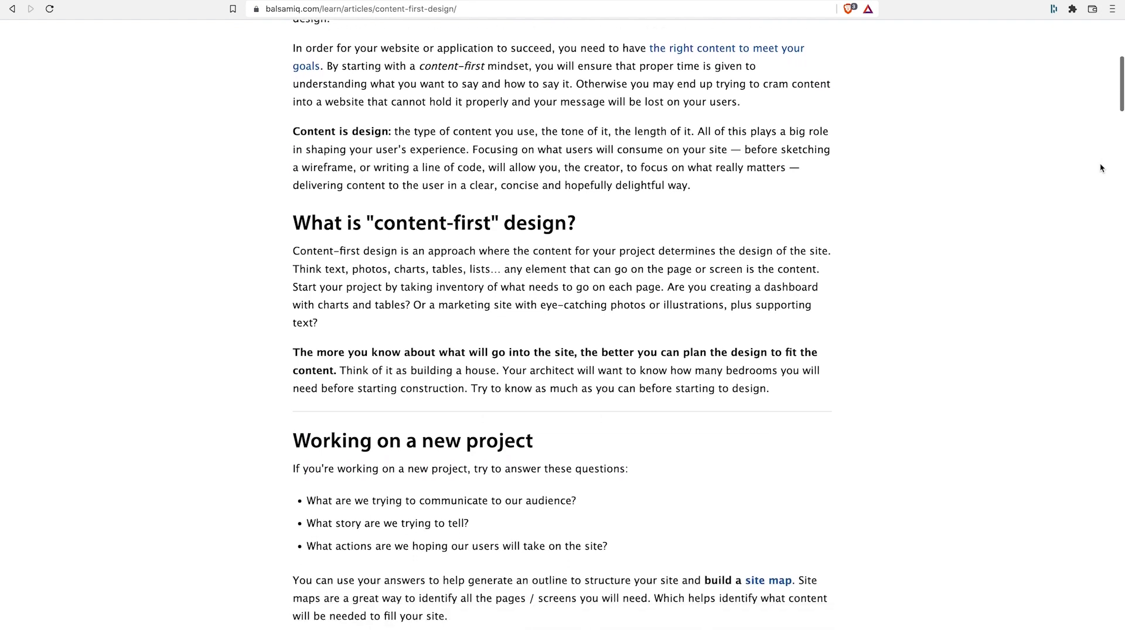
{"action": "scroll", "scroll_direction": "down", "scroll_amount": 3}
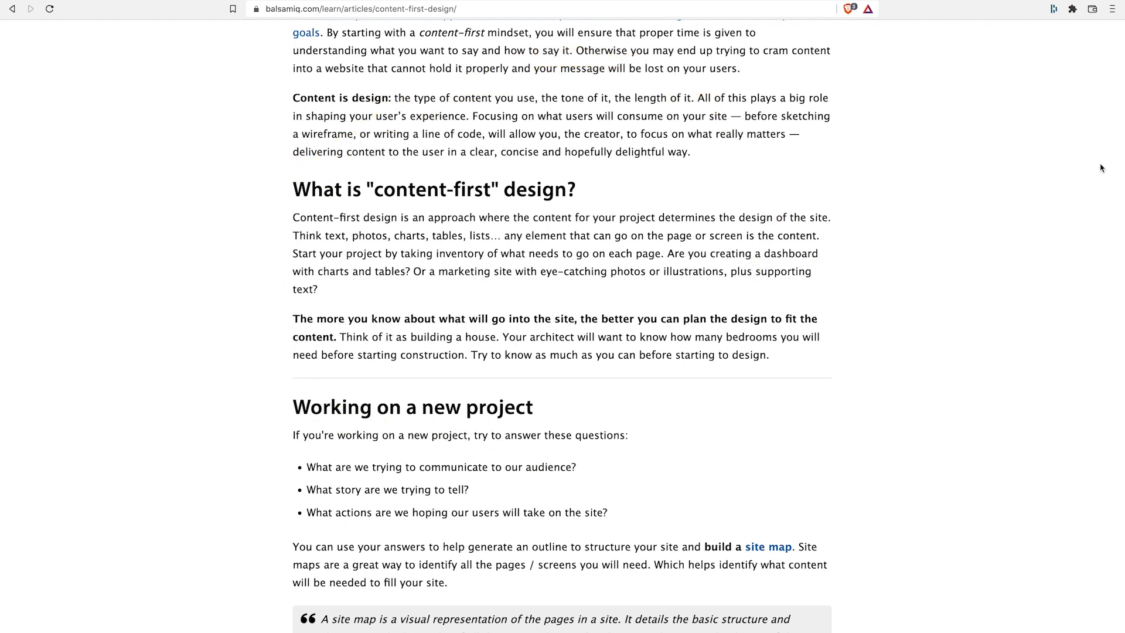
{"action": "scroll", "scroll_direction": "down", "scroll_amount": 3}
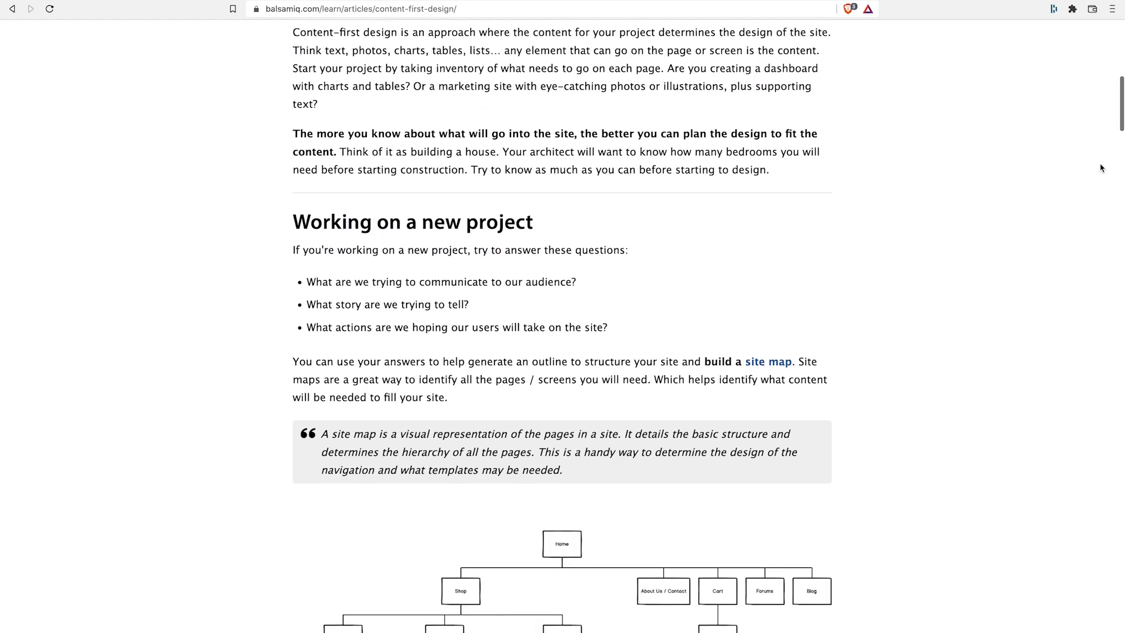
{"action": "scroll", "scroll_direction": "down", "scroll_amount": 3}
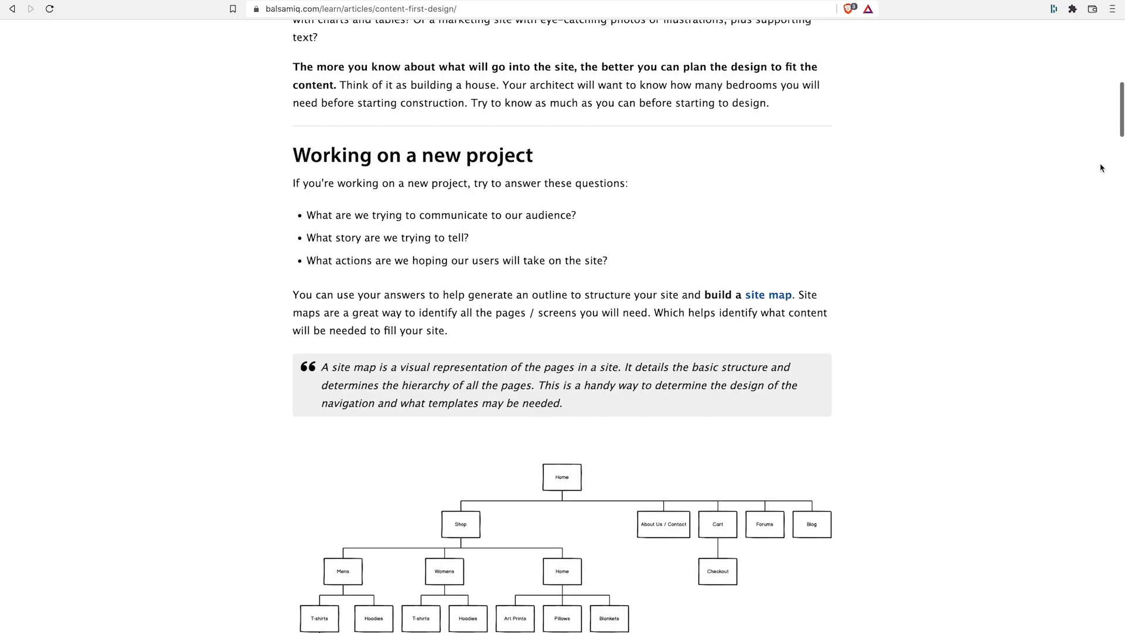
{"action": "scroll", "scroll_direction": "down", "scroll_amount": 3}
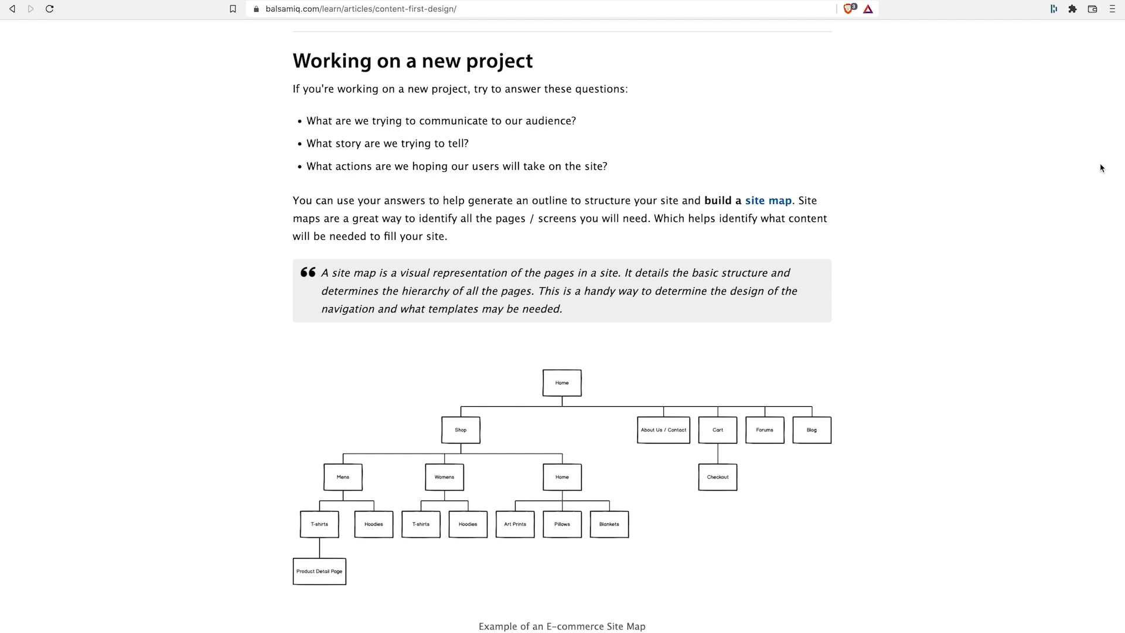
{"action": "scroll", "scroll_direction": "down", "scroll_amount": 3}
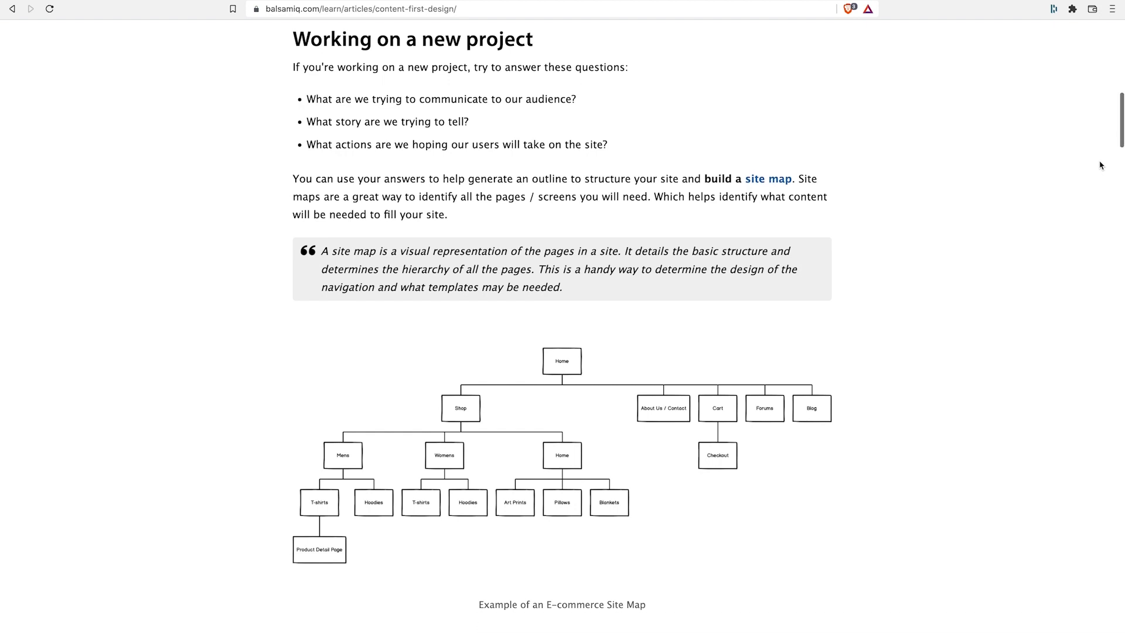
{"action": "scroll", "scroll_direction": "down", "scroll_amount": 3}
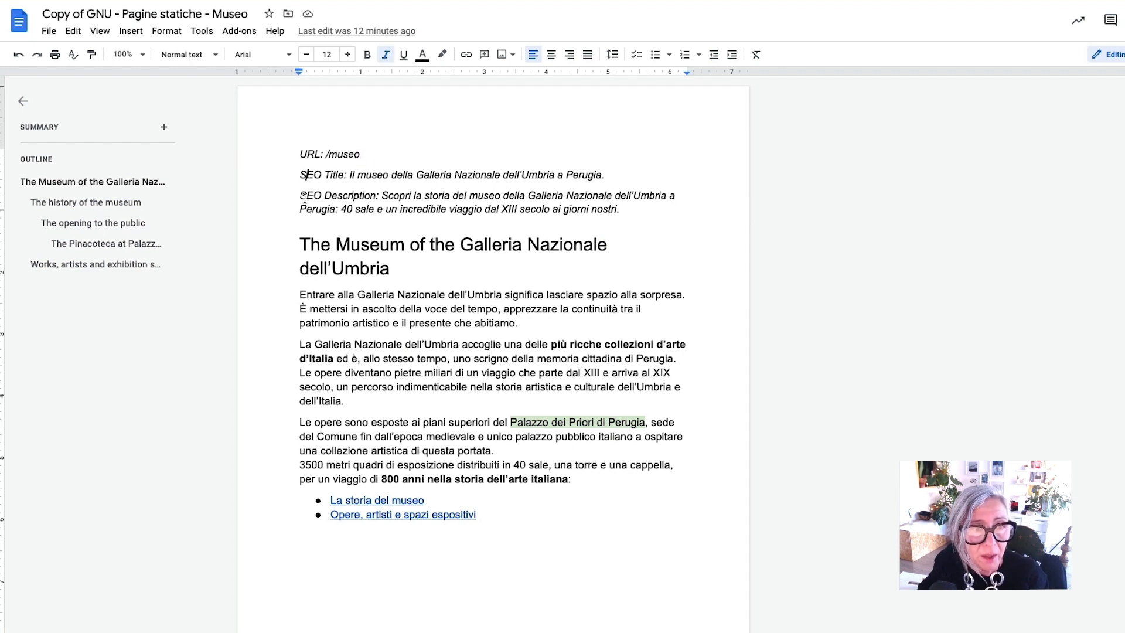
{"action": "mouse_move", "coordinate": [646, 179]}
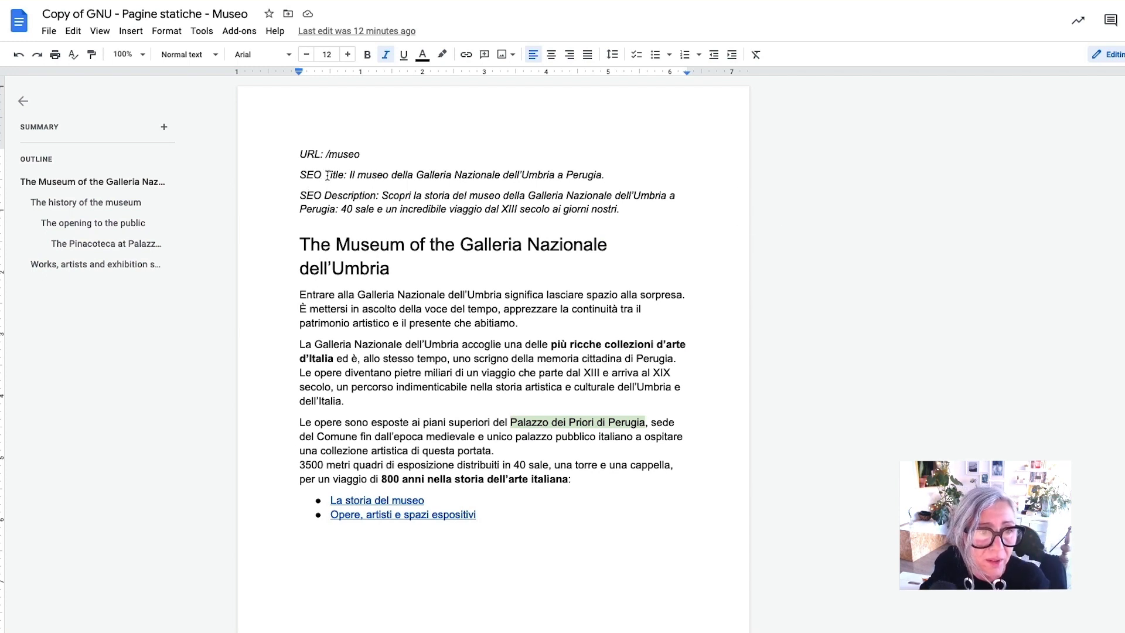
Jump to the Galleria Nazionale dell'Umbria Heading 1 from the Outline panel.
{"action": "left_click", "coordinate": [365, 177]}
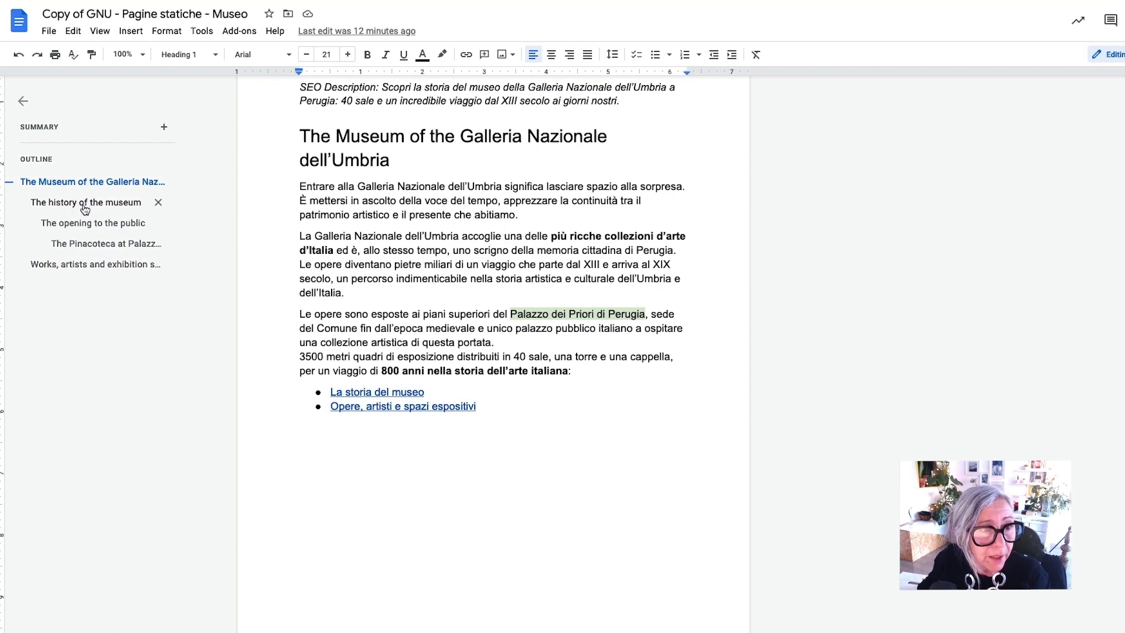
Visit the history, opening to the public, Pinacoteca and Works, artists and exhibition space sections via the Outline.
{"action": "left_click", "coordinate": [85, 201]}
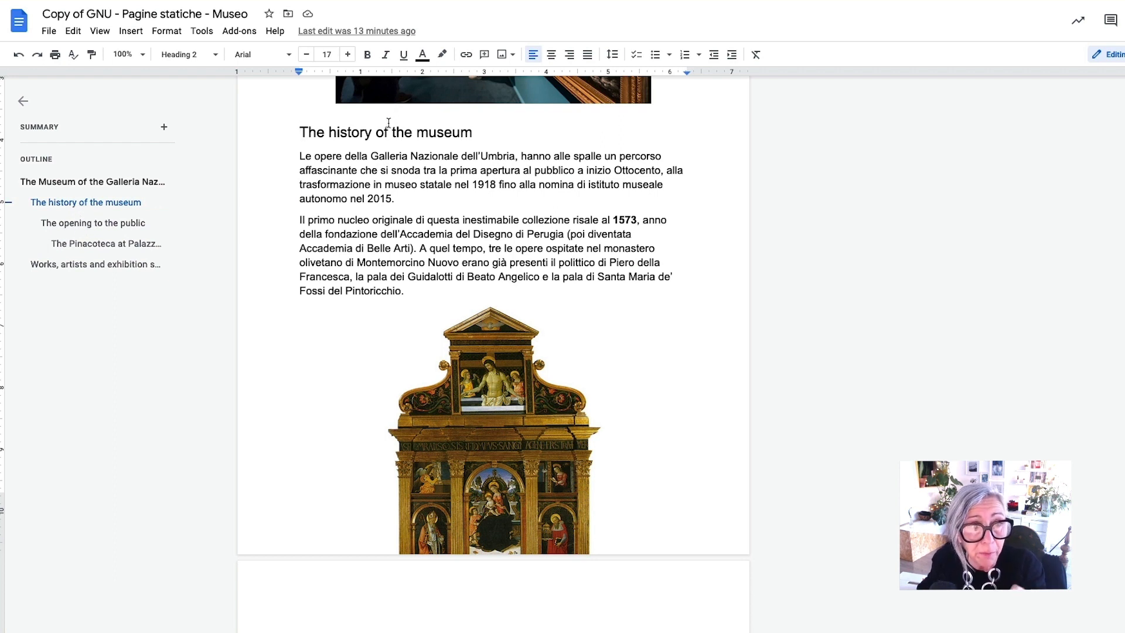
{"action": "left_click", "coordinate": [91, 222]}
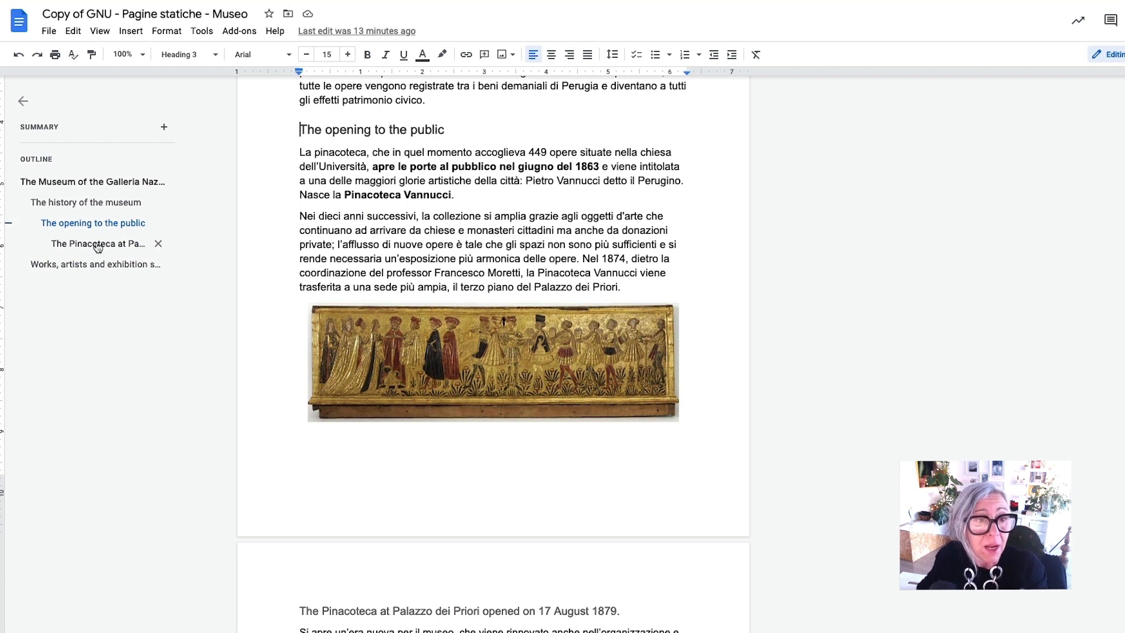
{"action": "left_click", "coordinate": [97, 244]}
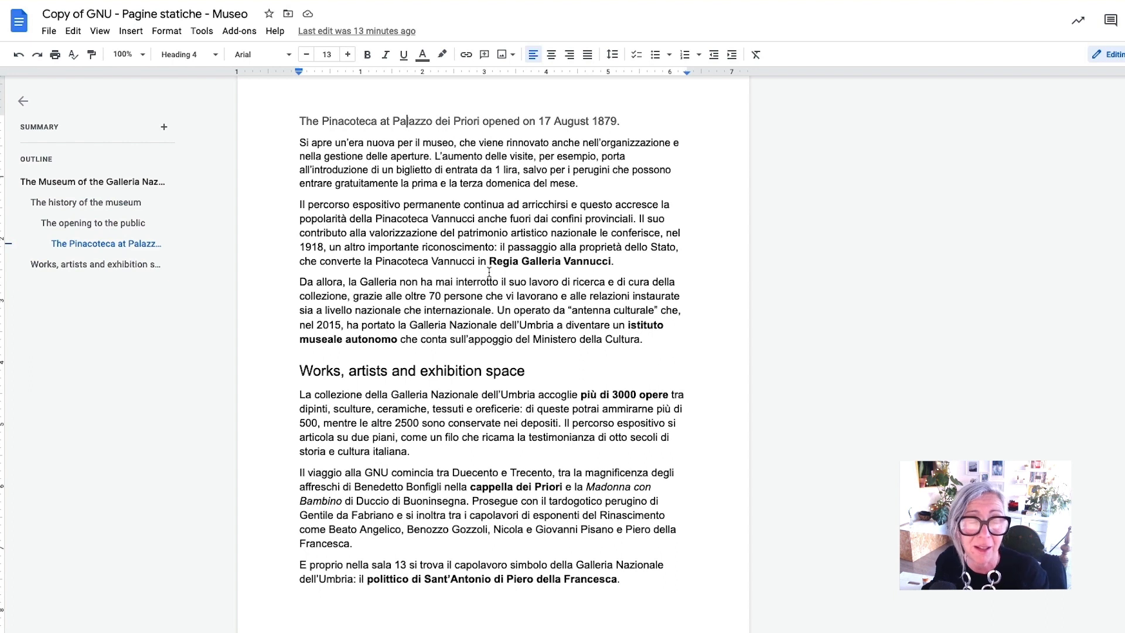
{"action": "left_click", "coordinate": [86, 264]}
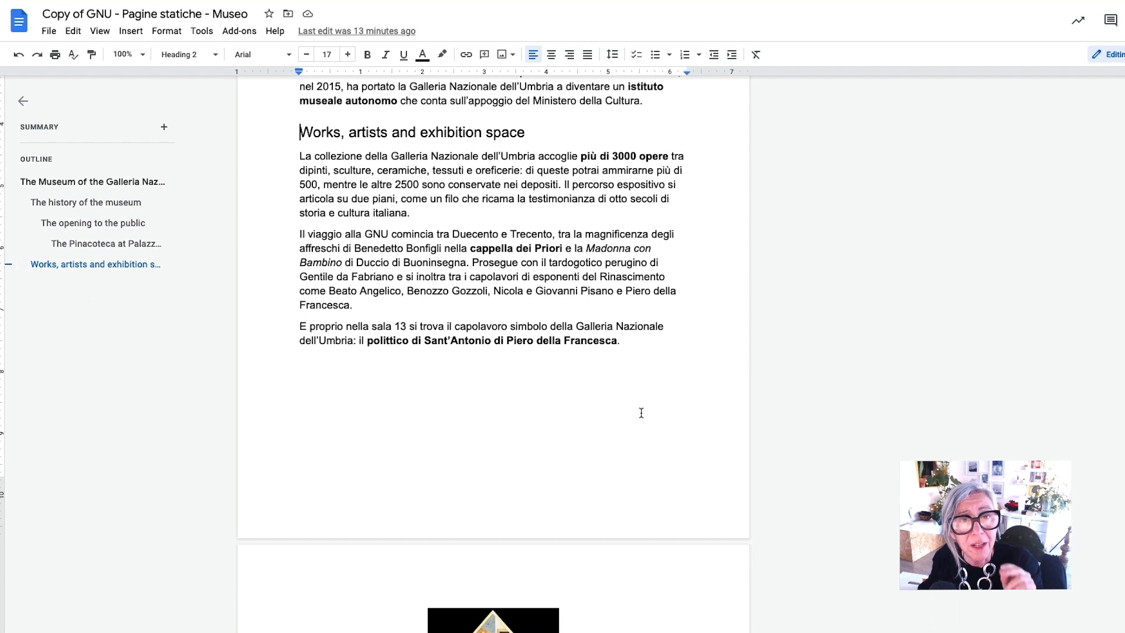
{"action": "mouse_move", "coordinate": [626, 429]}
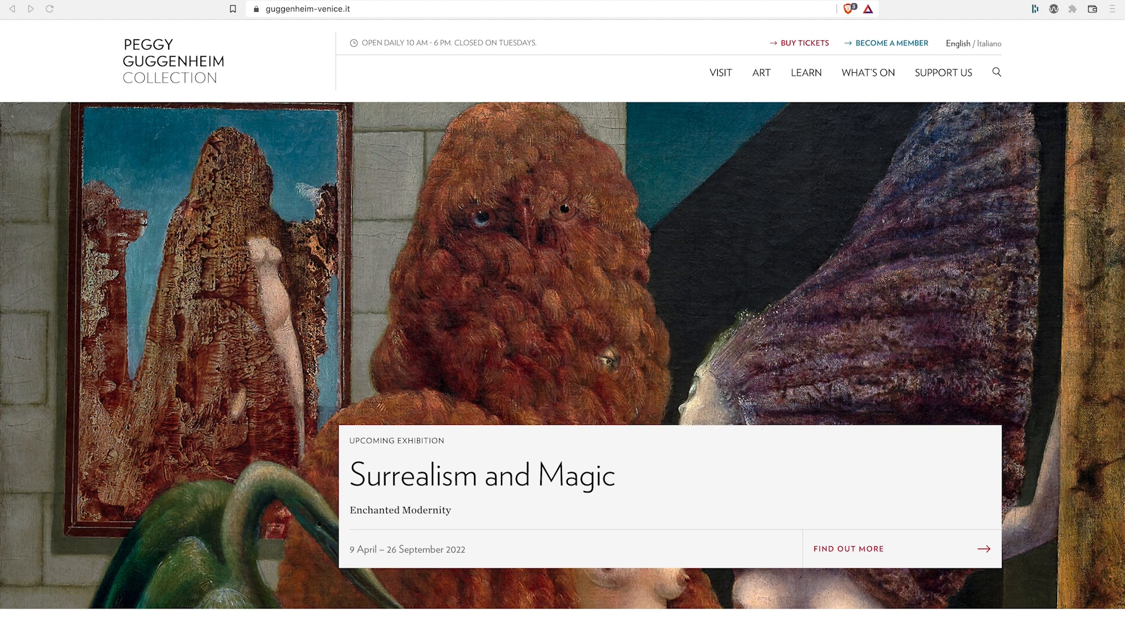
Show the WAVE Structure view listing the Guggenheim homepage's heading hierarchy.
{"action": "left_click", "coordinate": [1053, 8]}
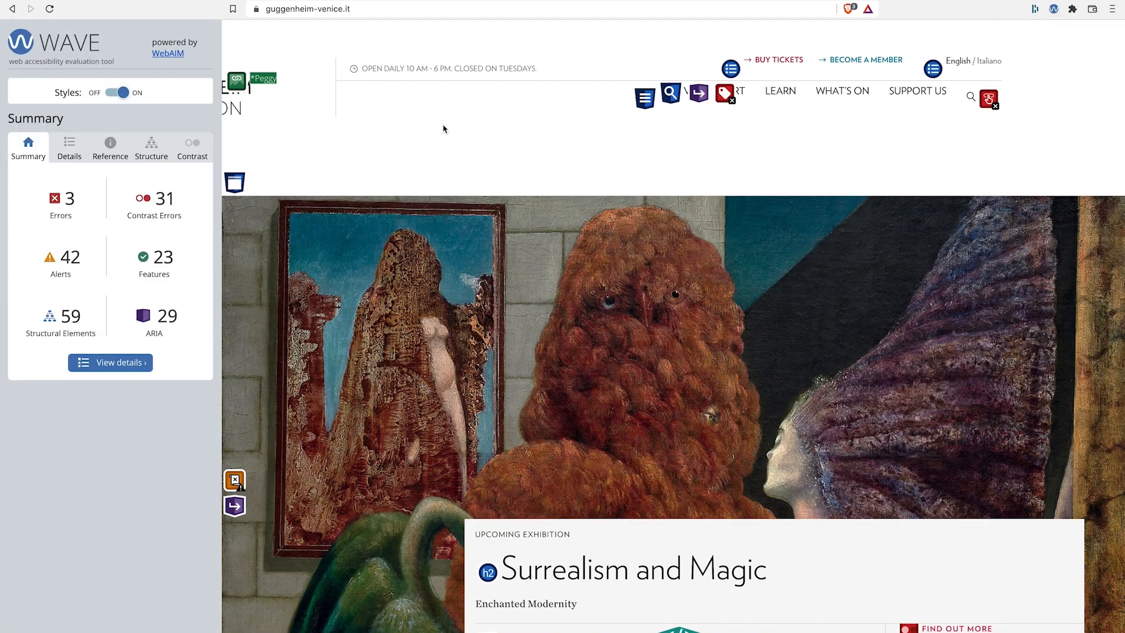
{"action": "left_click", "coordinate": [151, 147]}
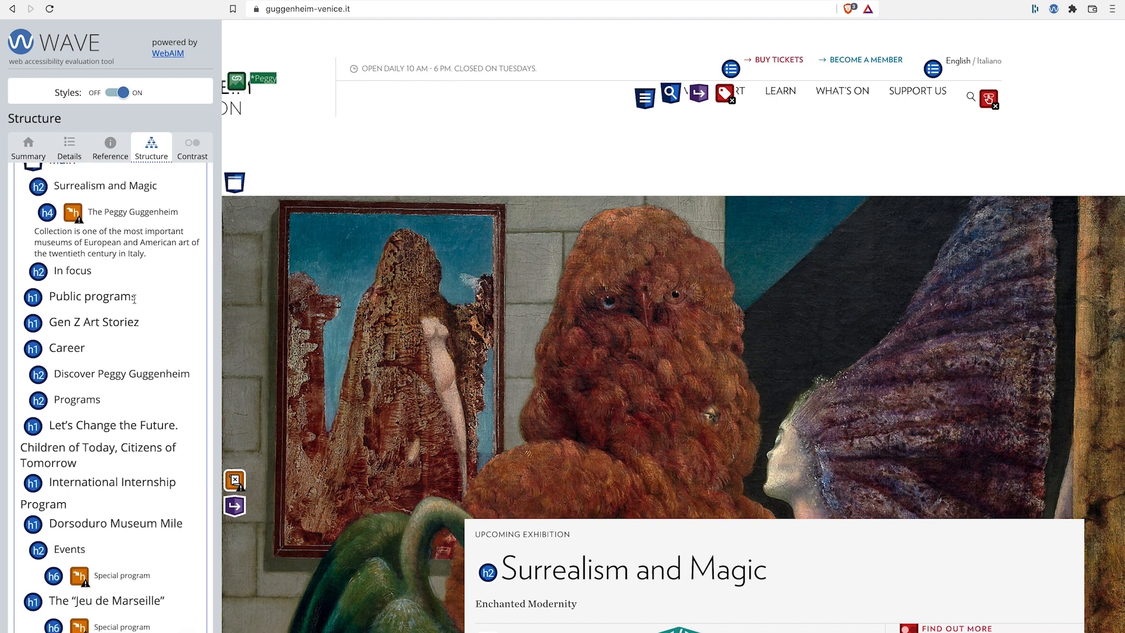
{"action": "mouse_move", "coordinate": [147, 309]}
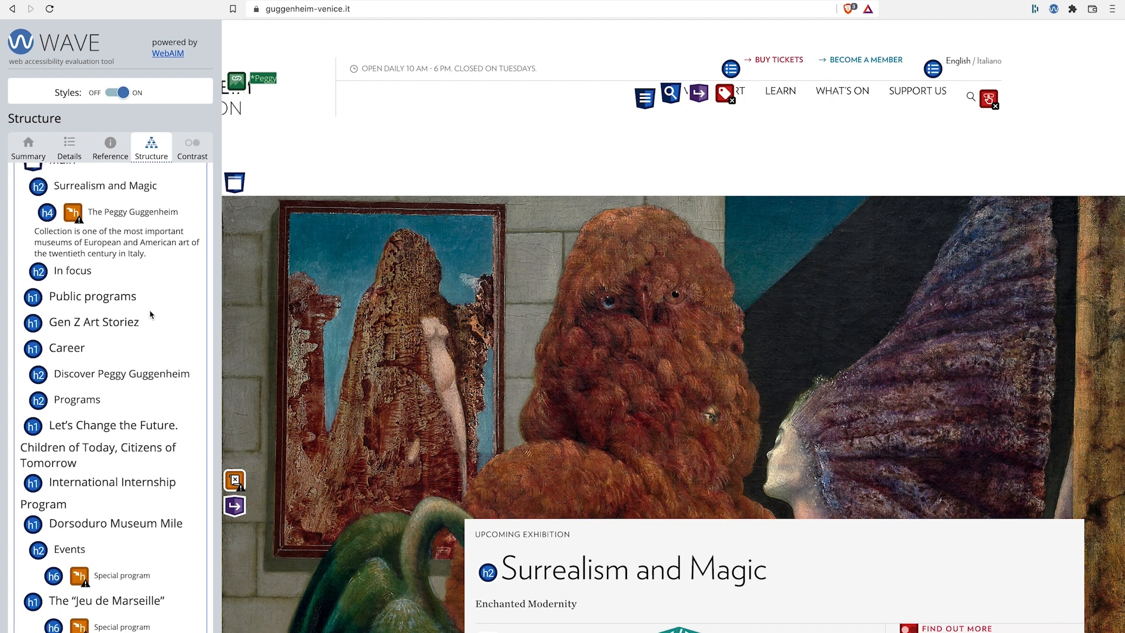
Scroll the WAVE heading outline down toward the Jeu de Marseille and events headings.
{"action": "scroll", "scroll_direction": "down", "scroll_amount": 3}
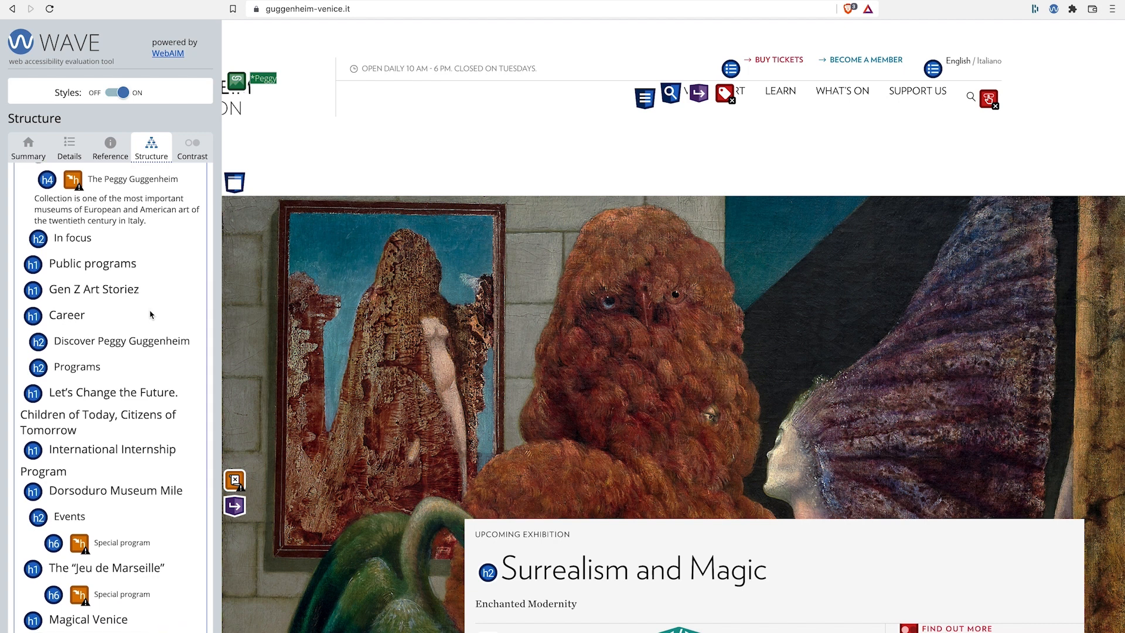
{"action": "scroll", "scroll_direction": "down", "scroll_amount": 3}
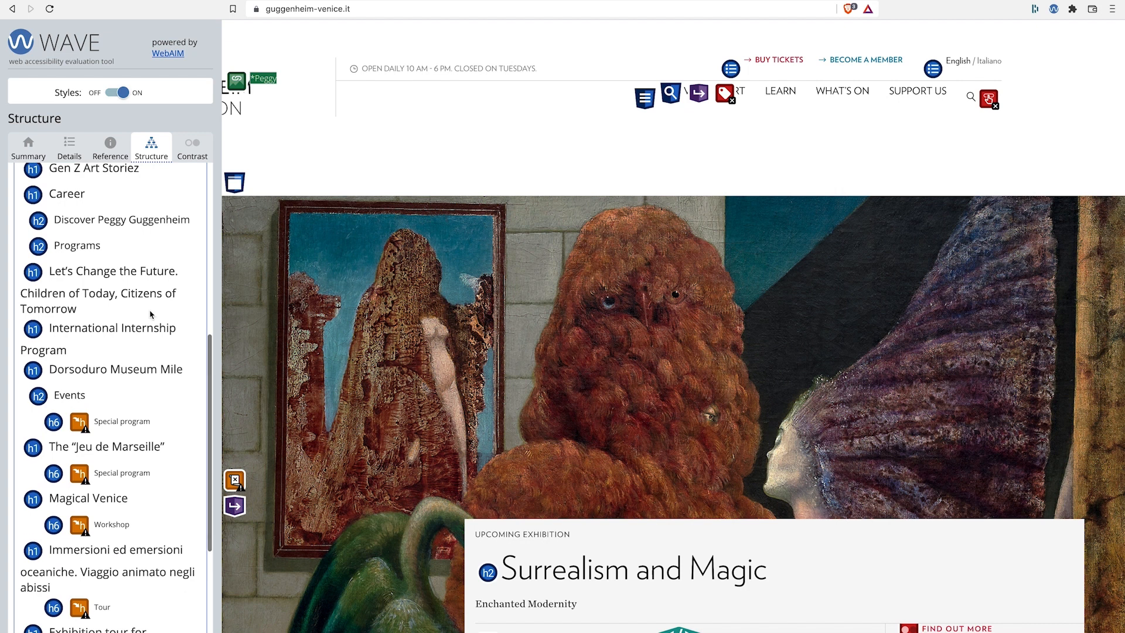
{"action": "scroll", "scroll_direction": "down", "scroll_amount": 3}
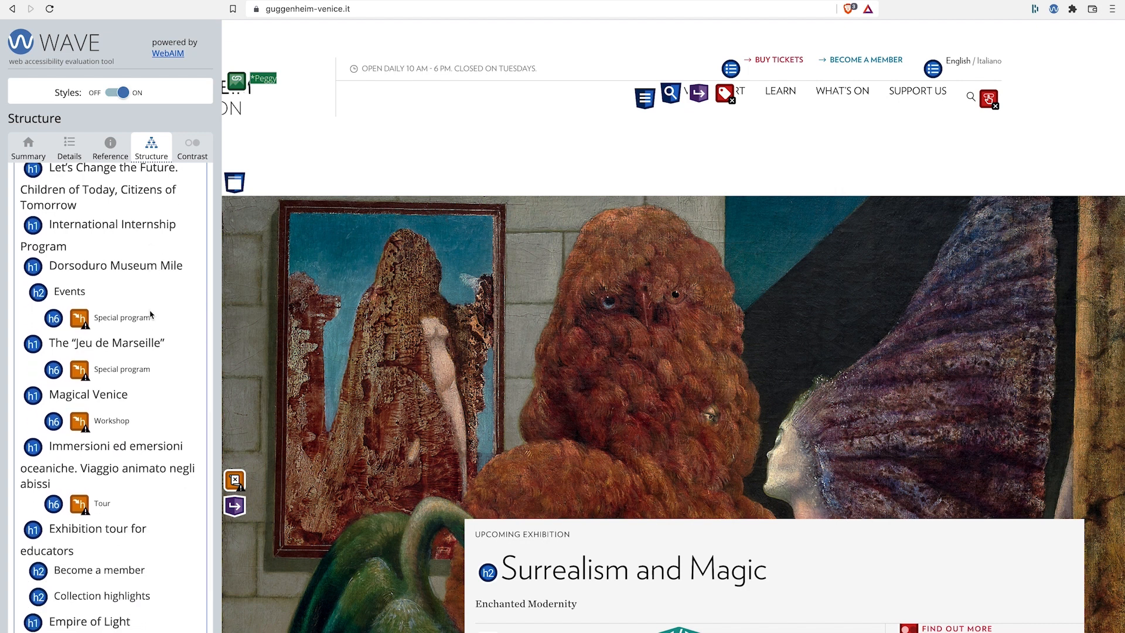
{"action": "scroll", "scroll_direction": "down", "scroll_amount": 3}
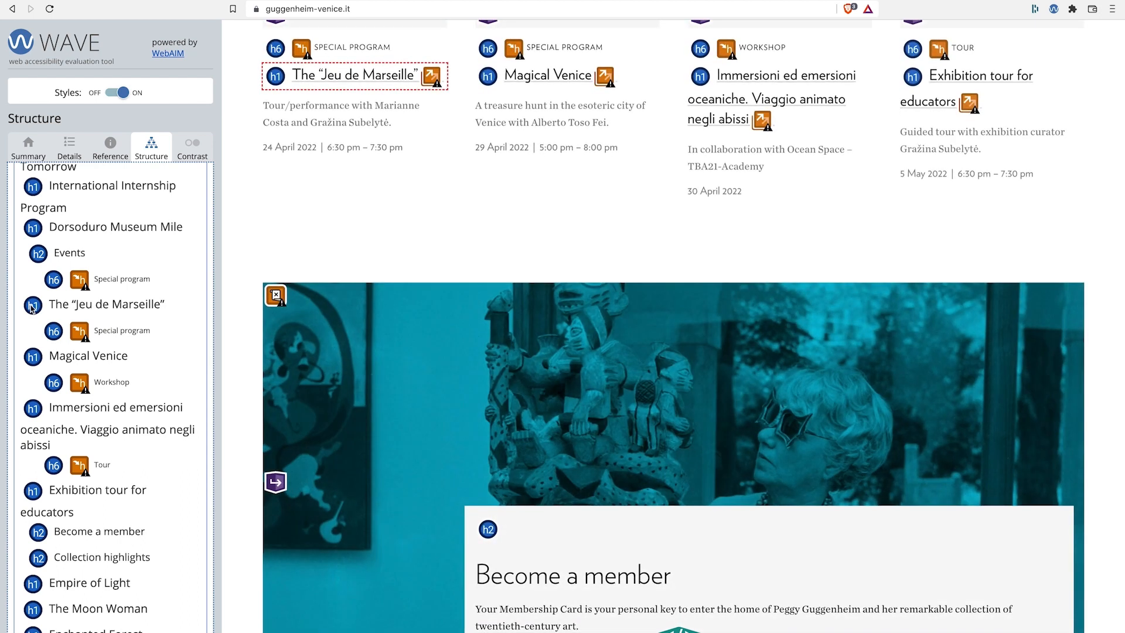
Scroll through the Events cards' headings, then reach Kevin Powell's YouTube channel.
{"action": "scroll", "scroll_direction": "down", "scroll_amount": 3}
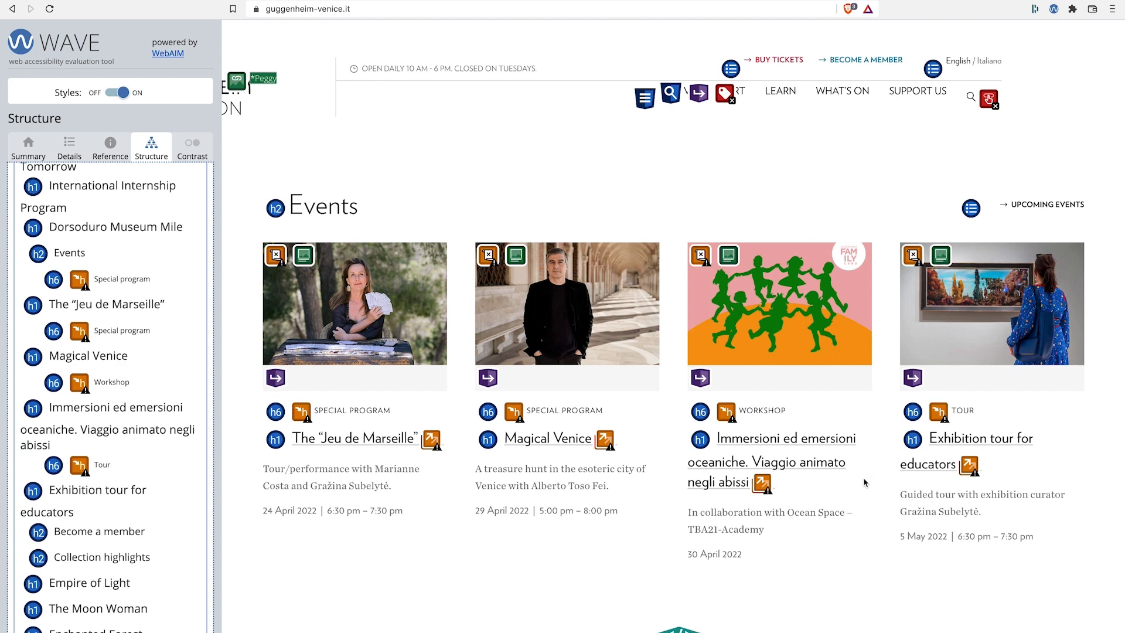
{"action": "mouse_move", "coordinate": [868, 485]}
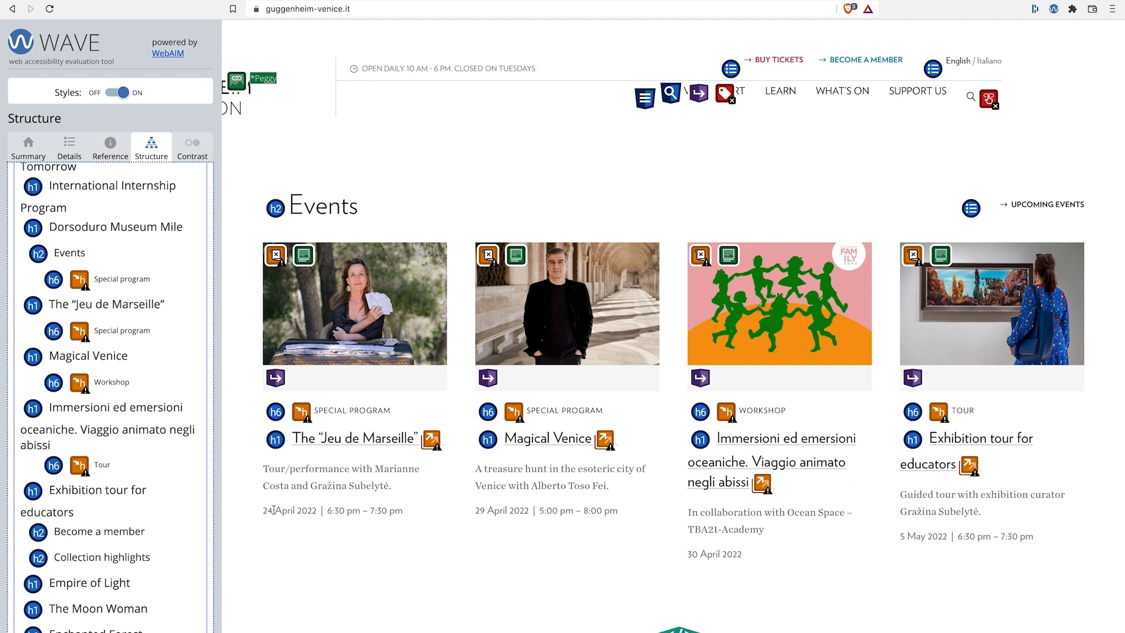
{"action": "scroll", "scroll_direction": "down", "scroll_amount": 3}
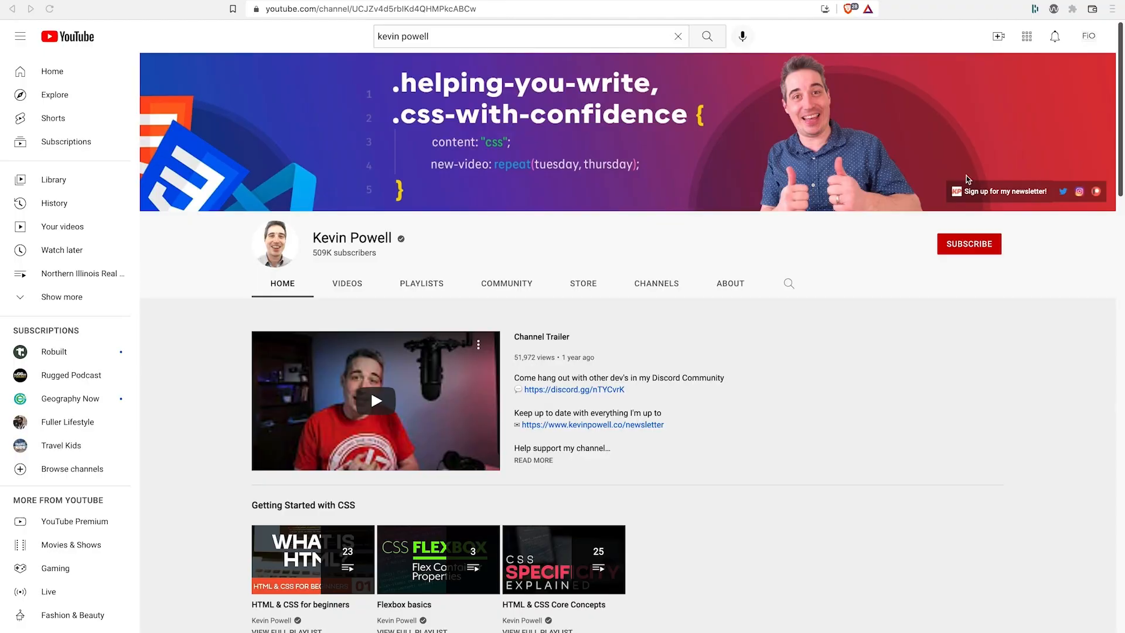
Enter 'more html elements', then follow the 'Scheda' link under N.inv. 123 to the catalogue PDF.
{"action": "type", "text": "more html elements"}
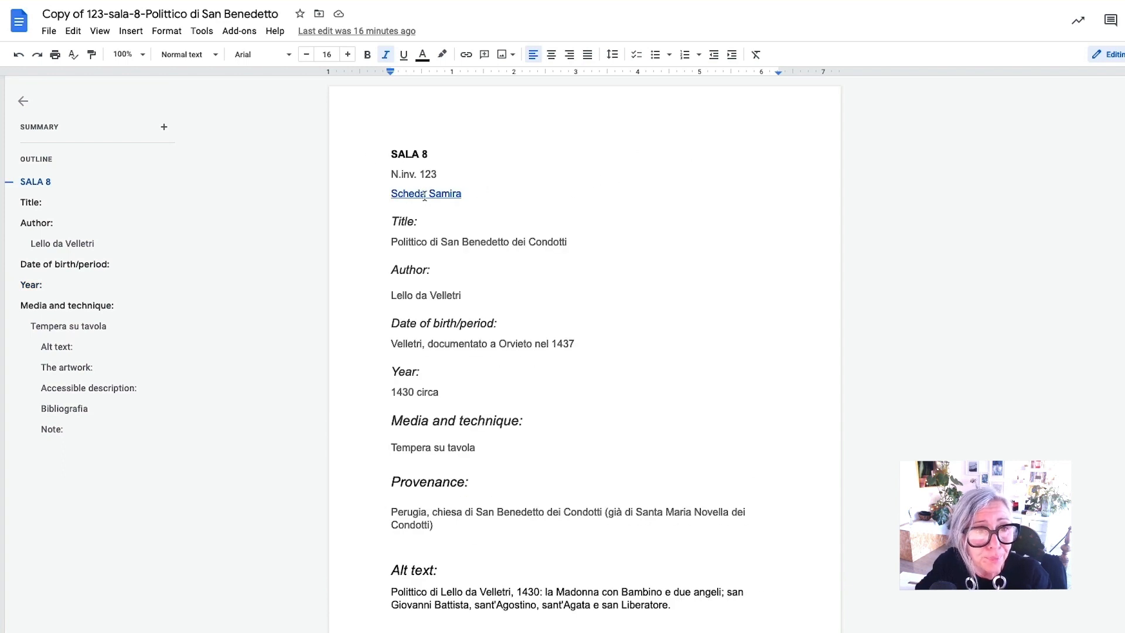
{"action": "left_click", "coordinate": [425, 193]}
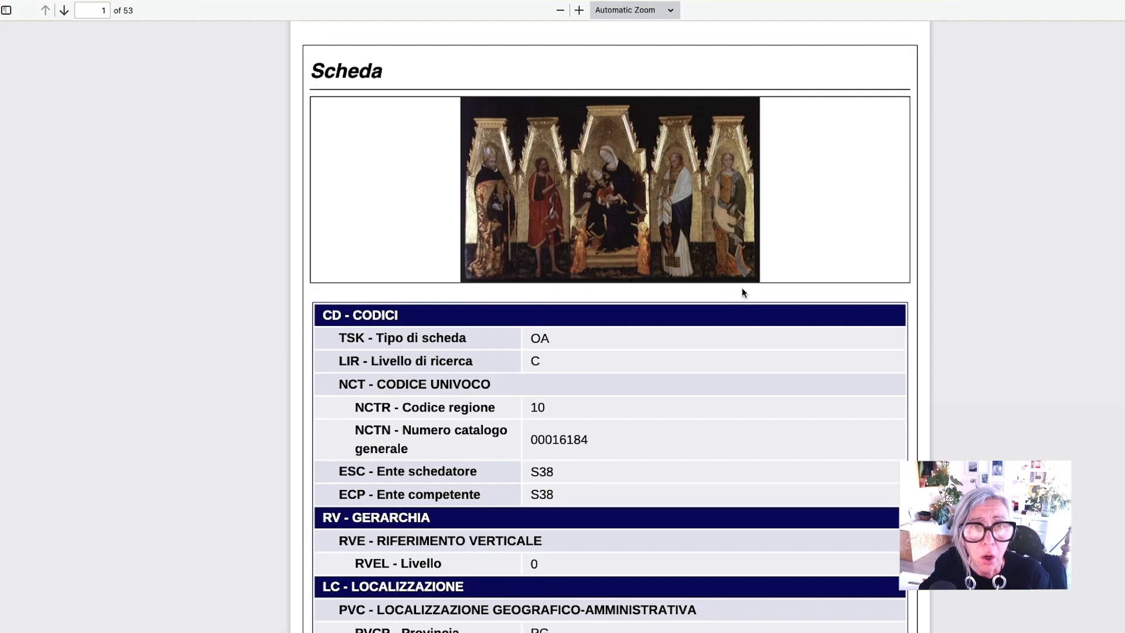
{"action": "mouse_move", "coordinate": [802, 288]}
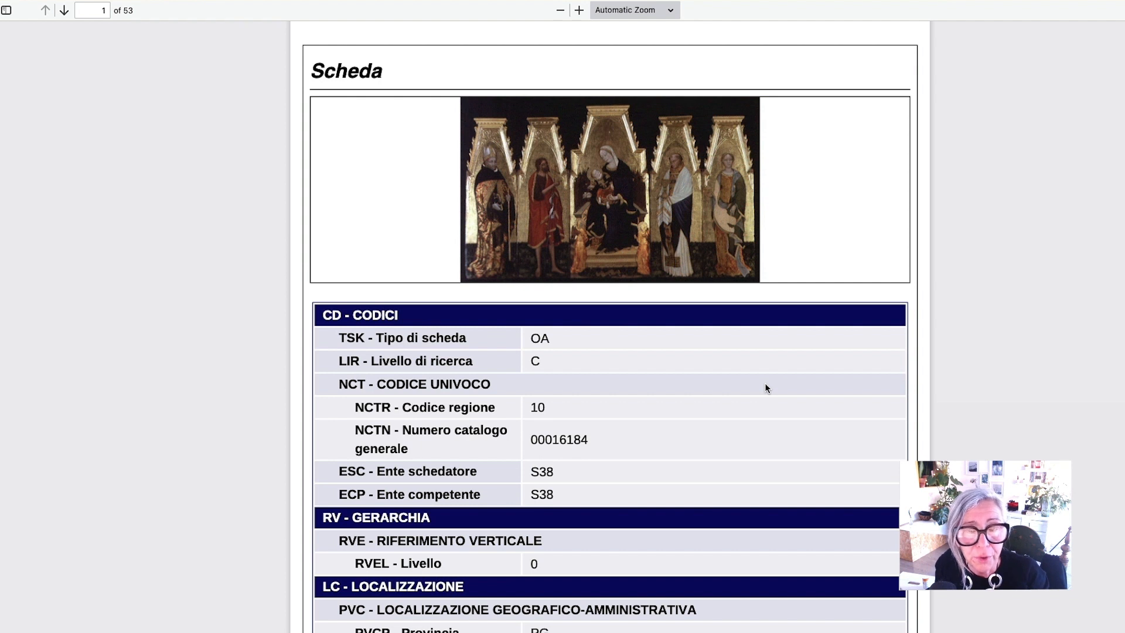
{"action": "mouse_move", "coordinate": [951, 129]}
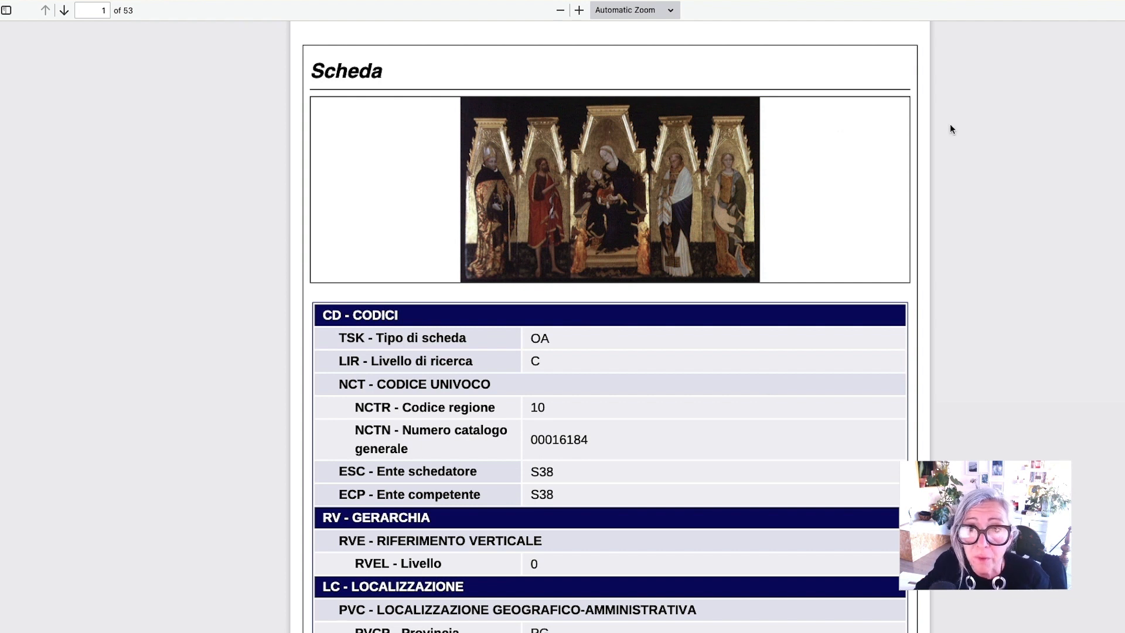
{"action": "mouse_move", "coordinate": [1064, 78]}
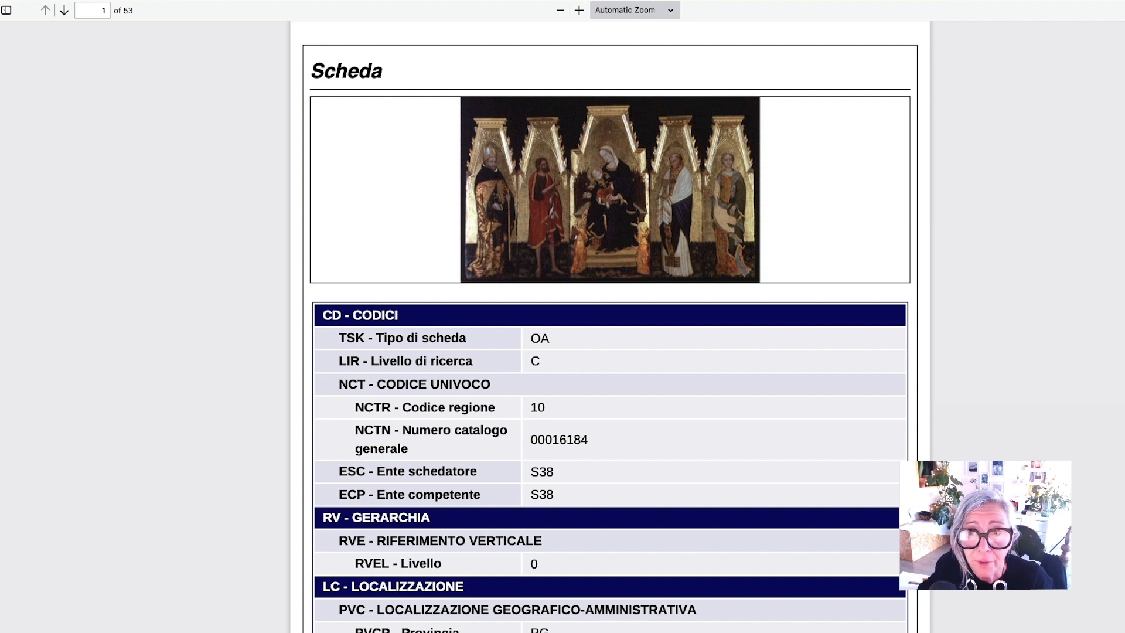
Scroll the Scheda PDF to the polyptych's object and chronology entries.
{"action": "scroll", "scroll_direction": "down", "scroll_amount": 3}
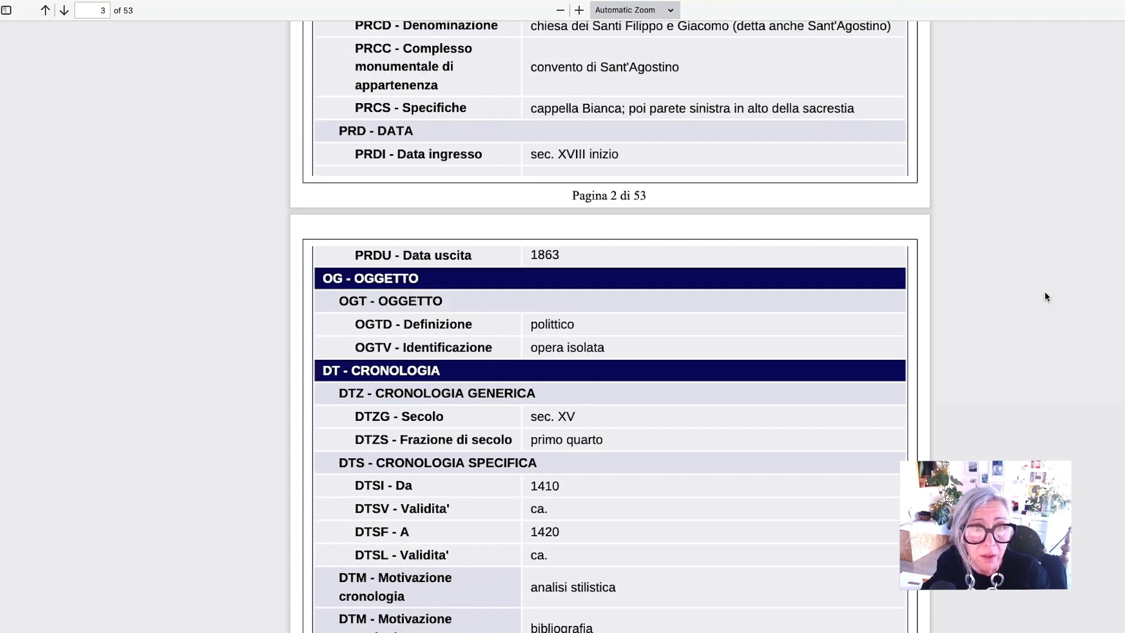
{"action": "scroll", "scroll_direction": "down", "scroll_amount": 3}
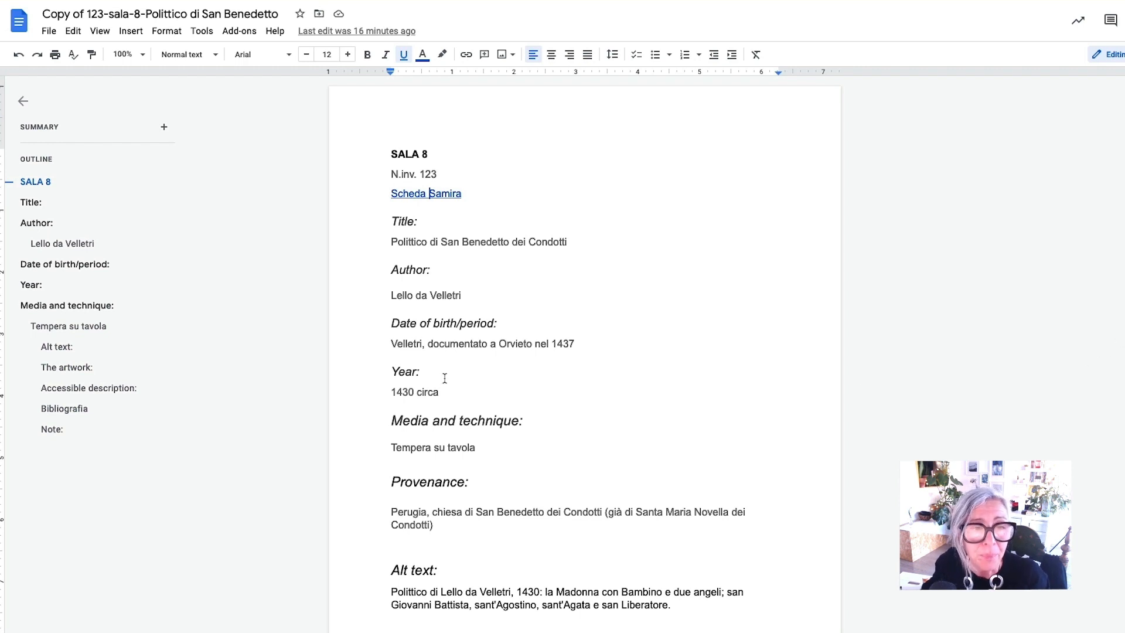
{"action": "left_click", "coordinate": [404, 221]}
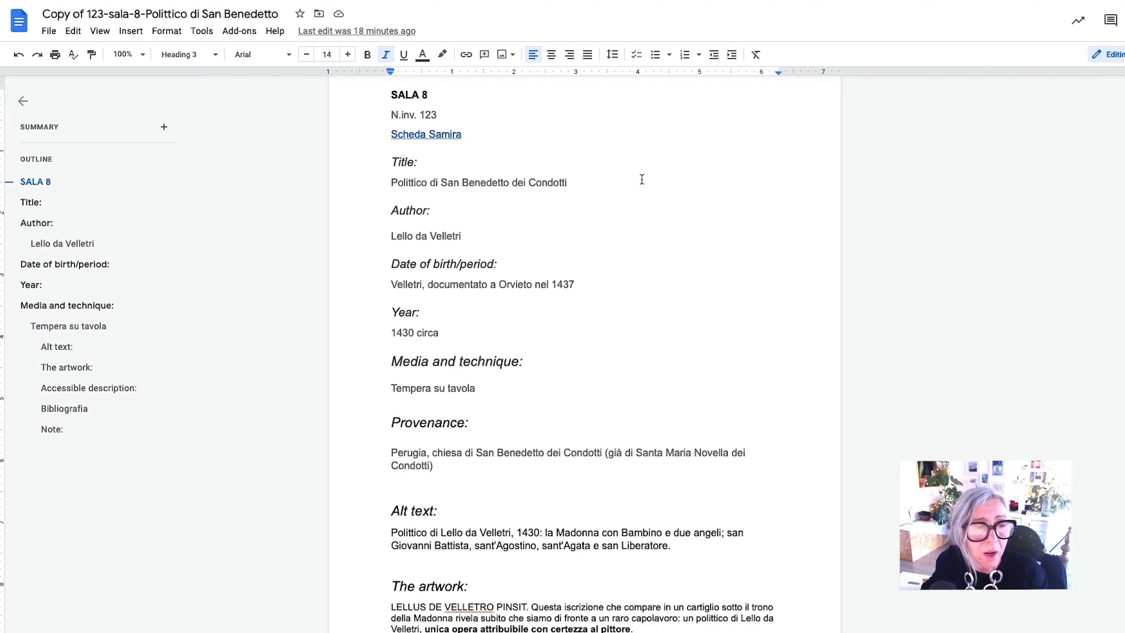
{"action": "scroll", "scroll_direction": "down", "scroll_amount": 3}
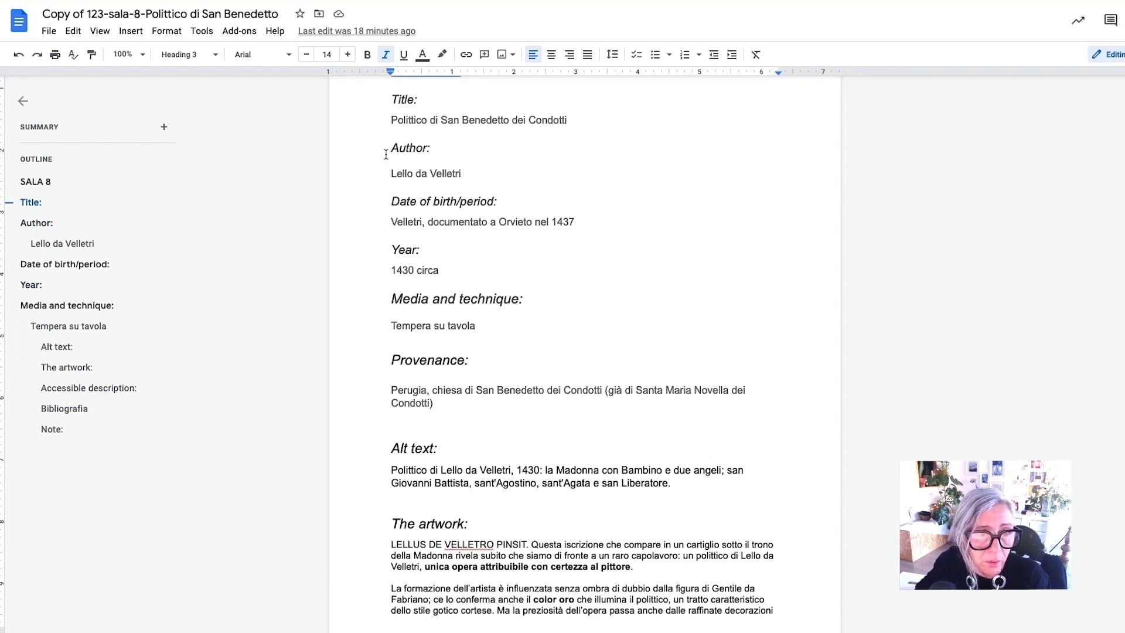
{"action": "mouse_move", "coordinate": [569, 331]}
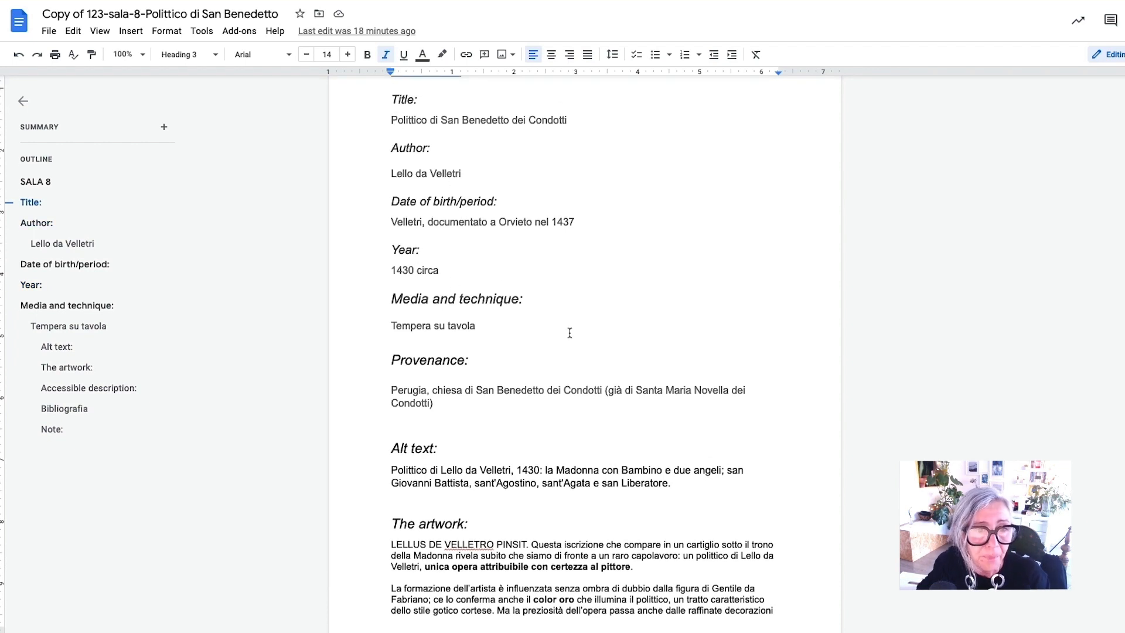
{"action": "scroll", "scroll_direction": "down", "scroll_amount": 3}
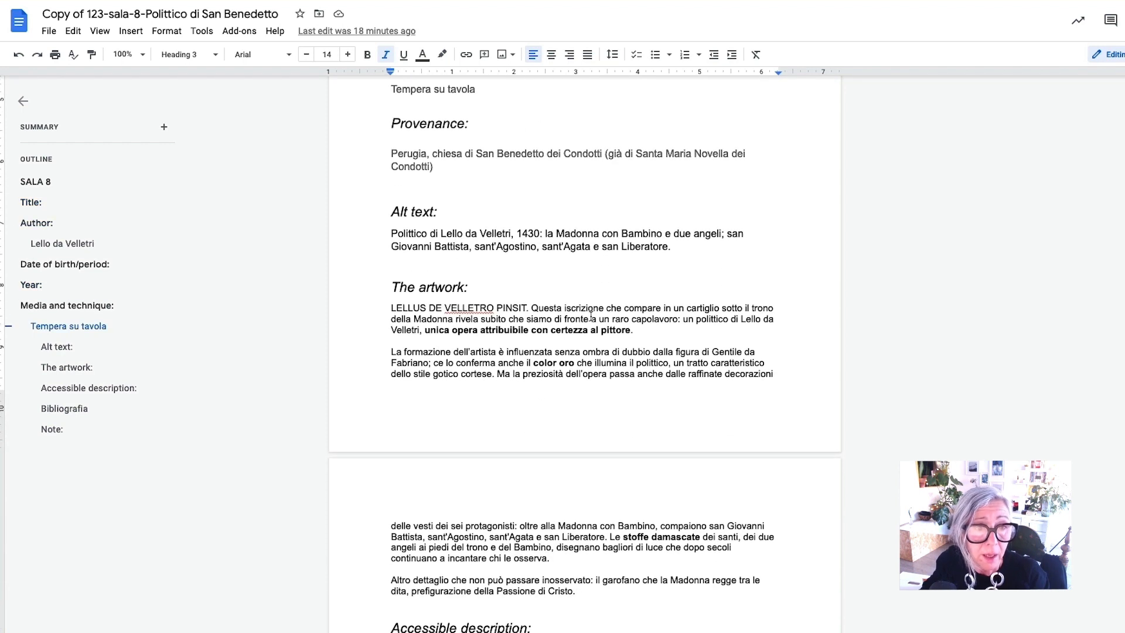
{"action": "left_click", "coordinate": [649, 236]}
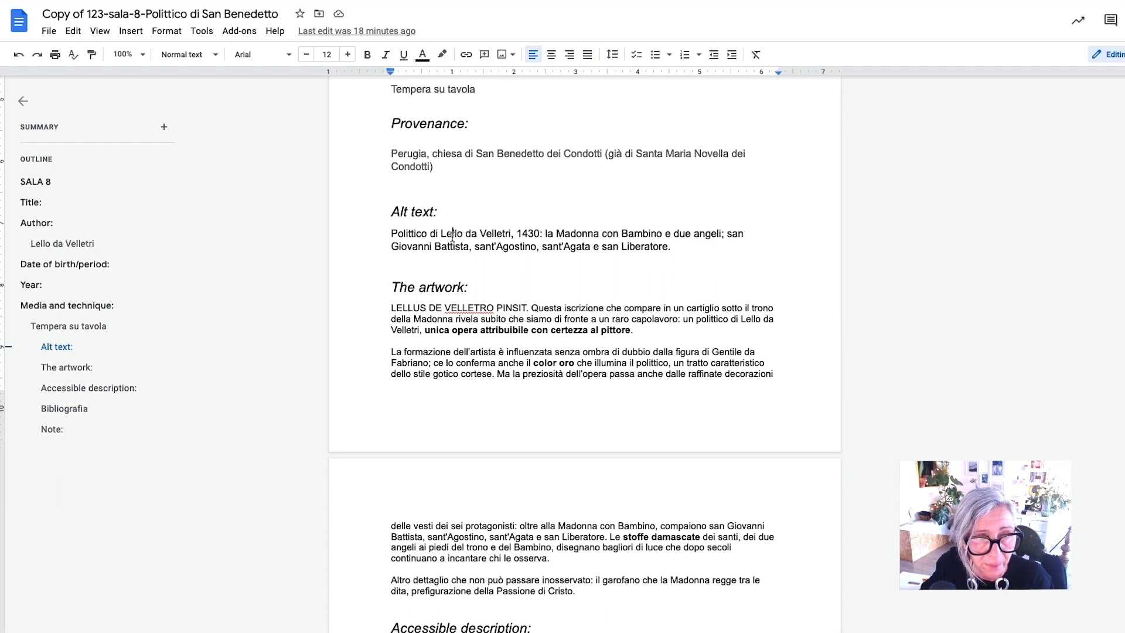
{"action": "double_click", "coordinate": [475, 233]}
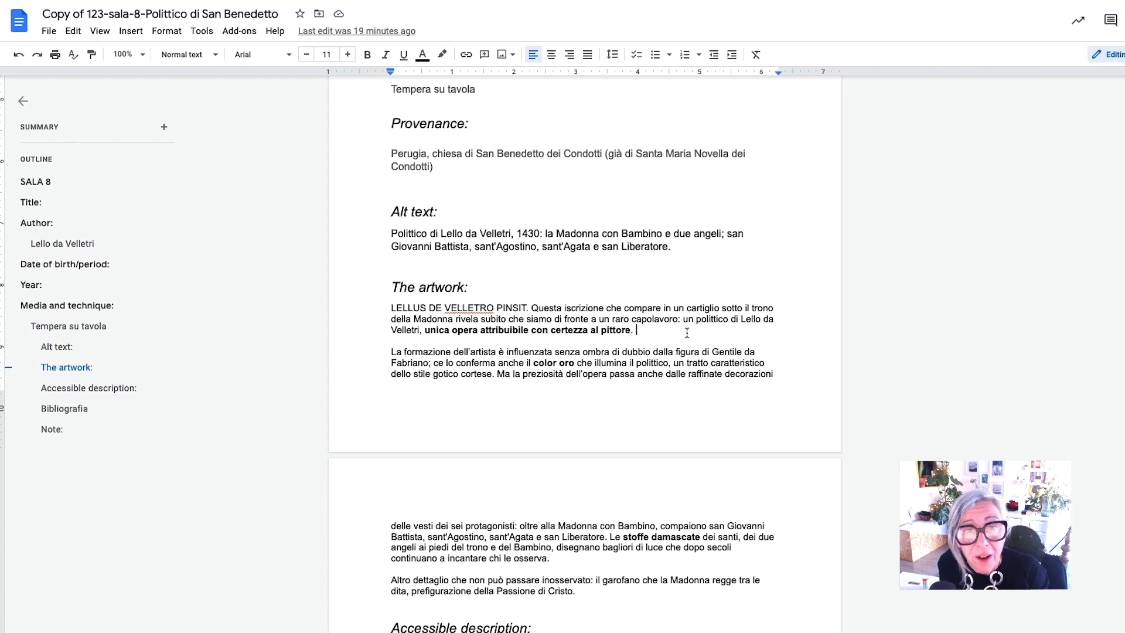
{"action": "mouse_move", "coordinate": [651, 388]}
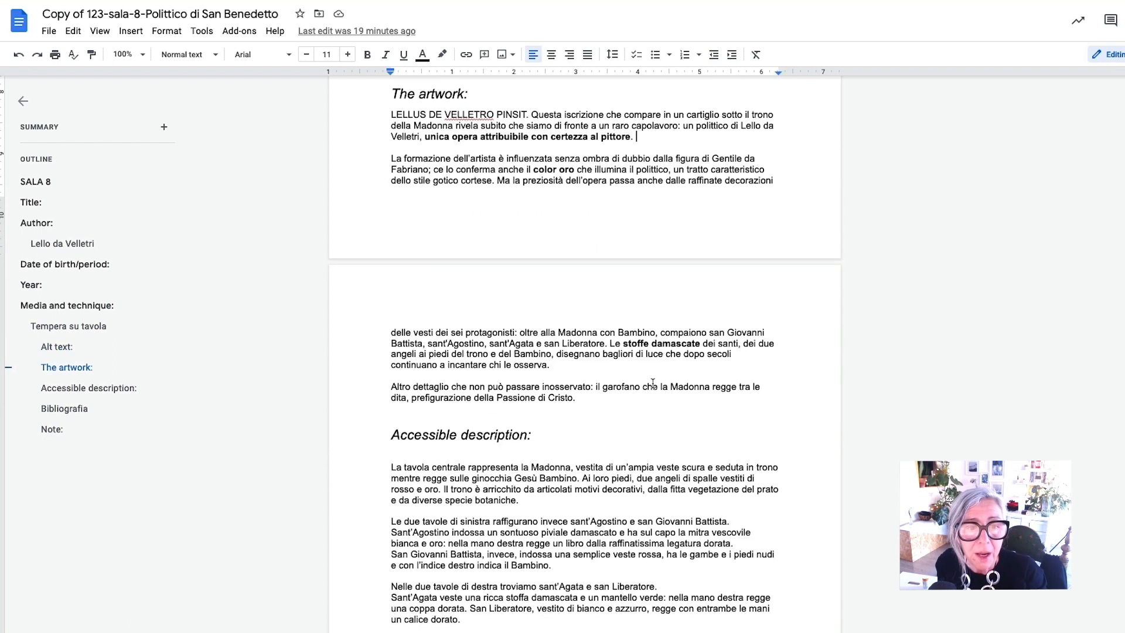
{"action": "scroll", "scroll_direction": "down", "scroll_amount": 3}
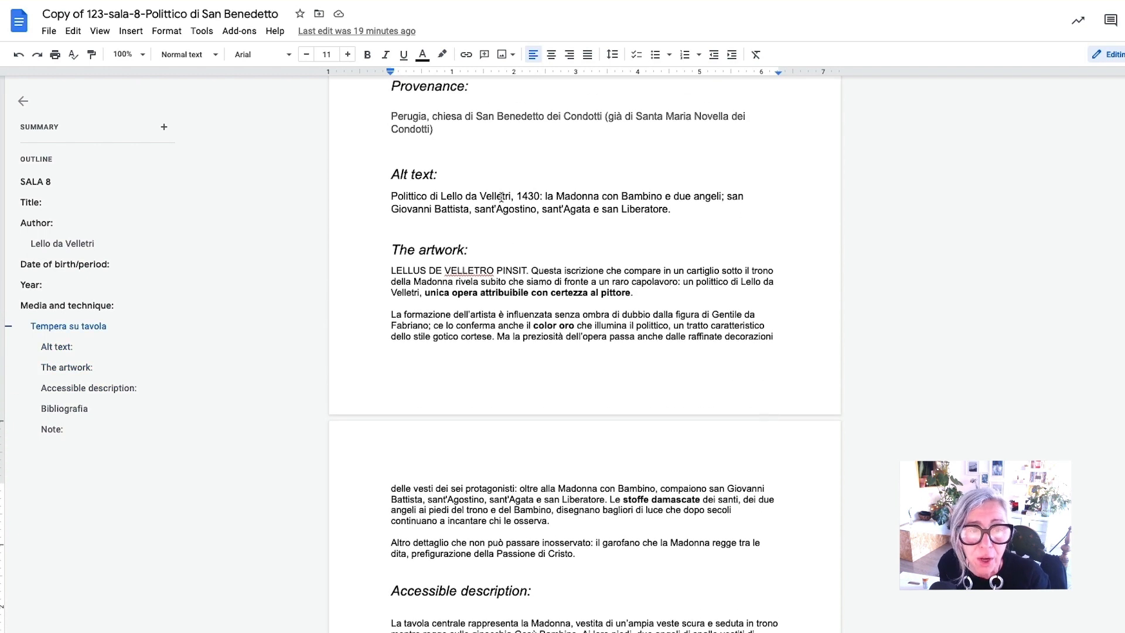
{"action": "left_click", "coordinate": [479, 196]}
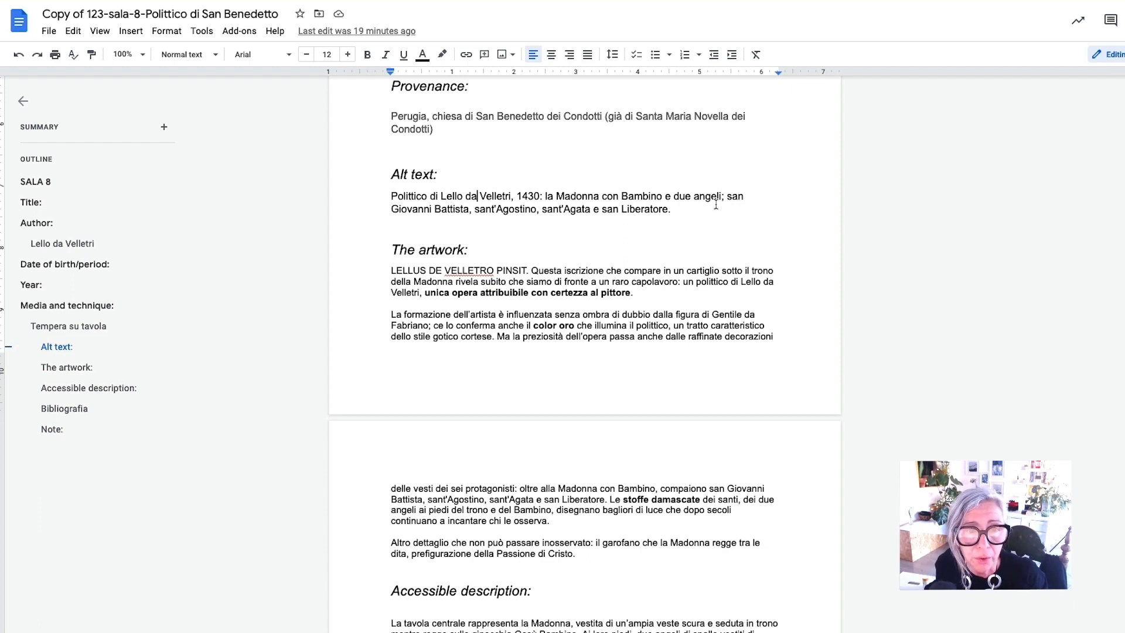
{"action": "mouse_move", "coordinate": [686, 226]}
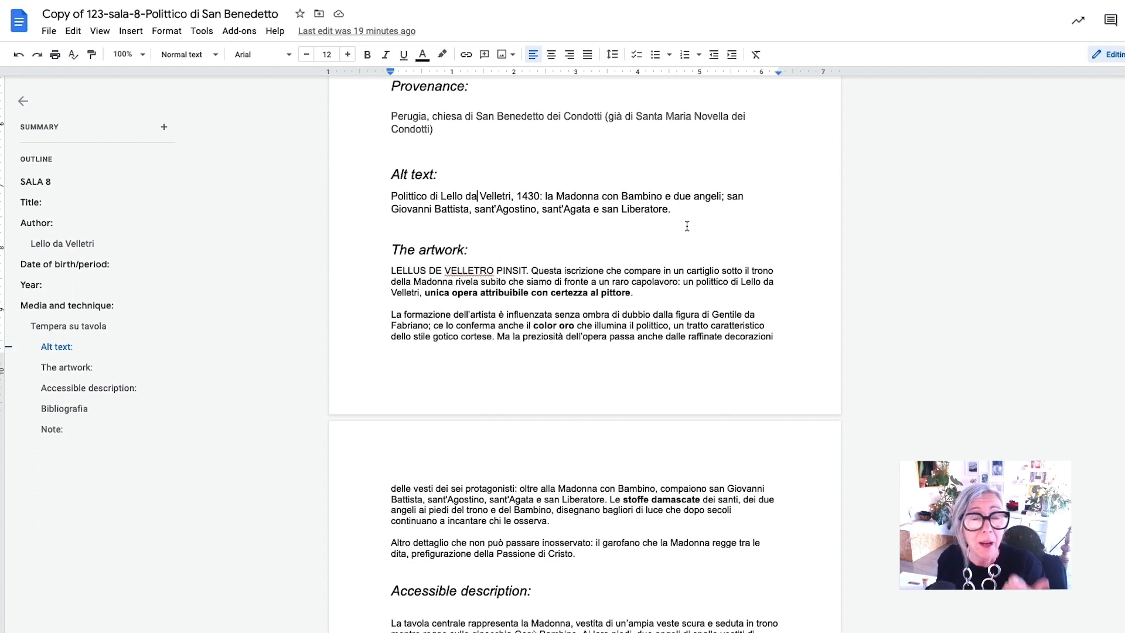
{"action": "left_click", "coordinate": [68, 325]}
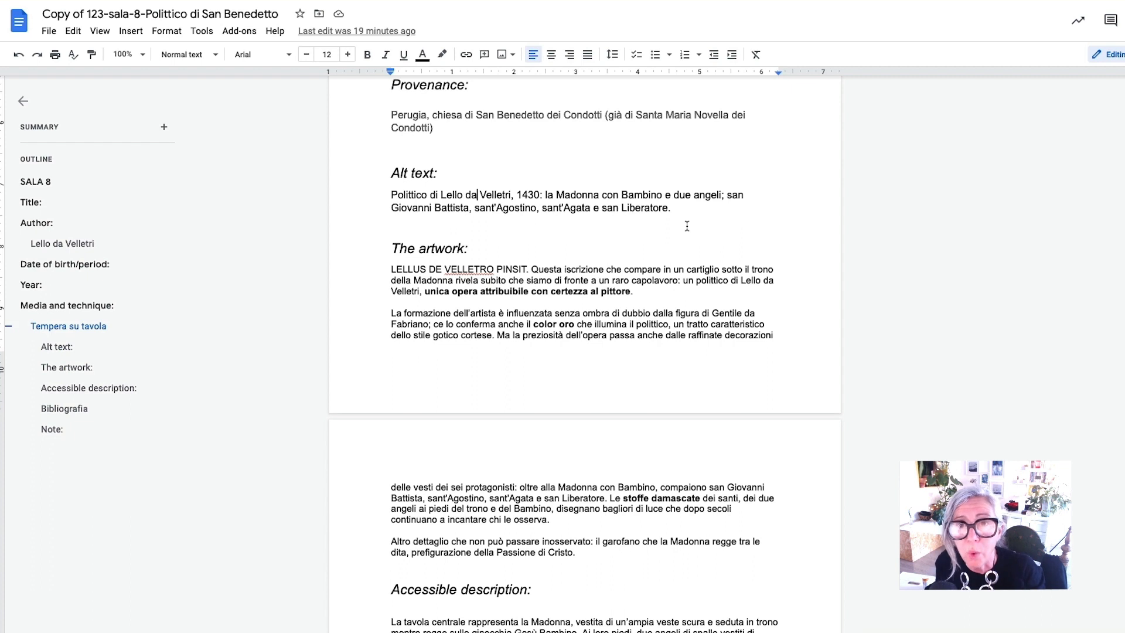
{"action": "scroll", "scroll_direction": "down", "scroll_amount": 3}
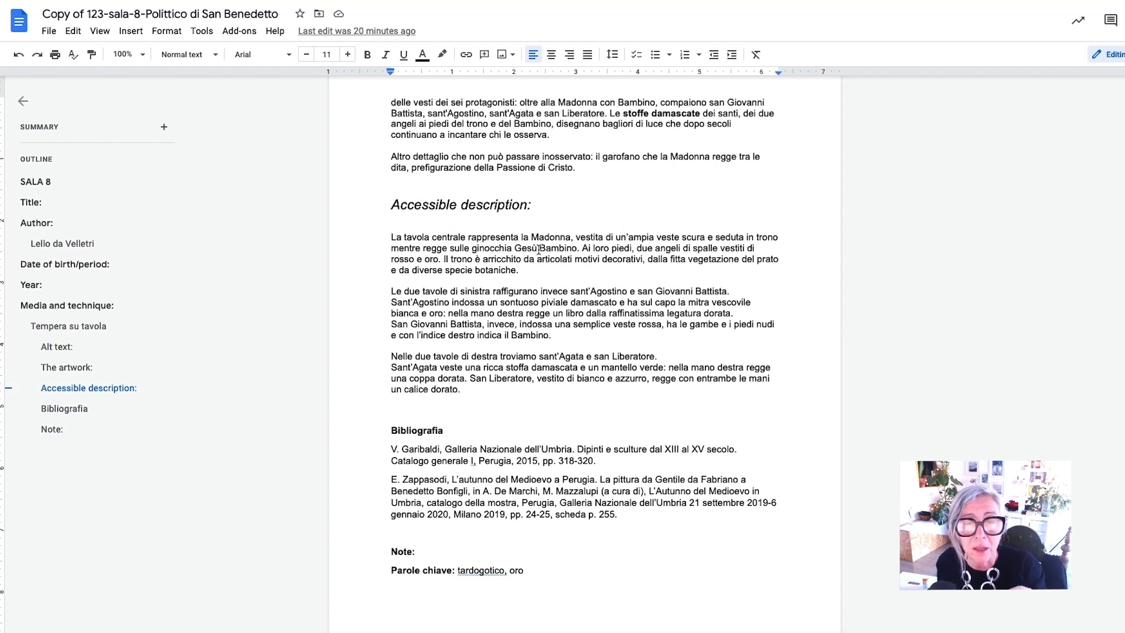
{"action": "scroll", "scroll_direction": "down", "scroll_amount": 3}
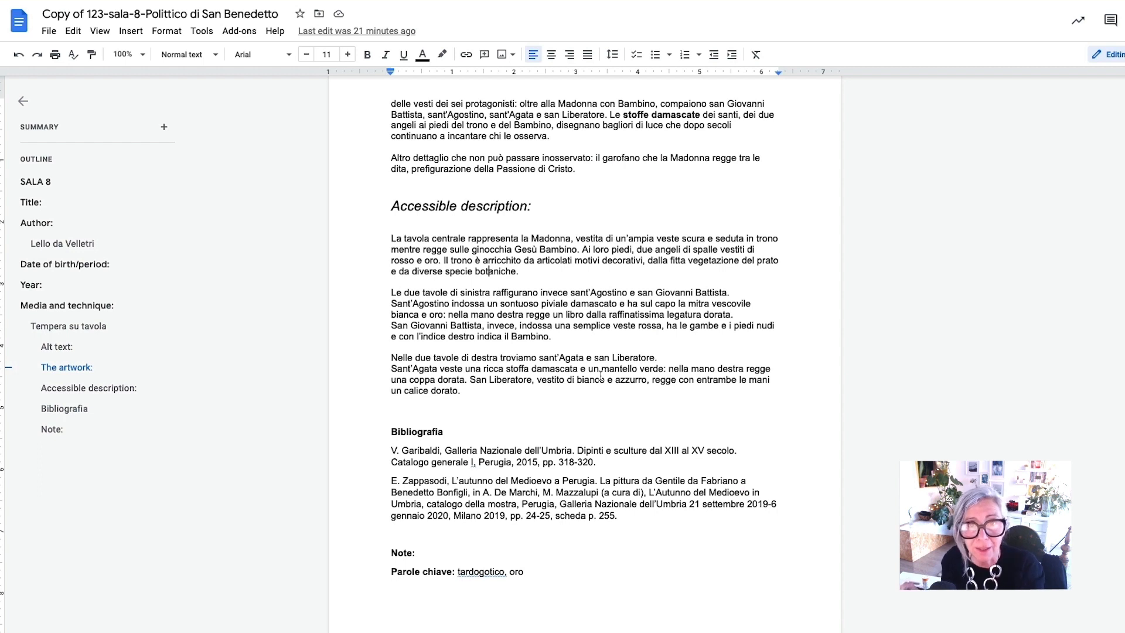
{"action": "mouse_move", "coordinate": [598, 375]}
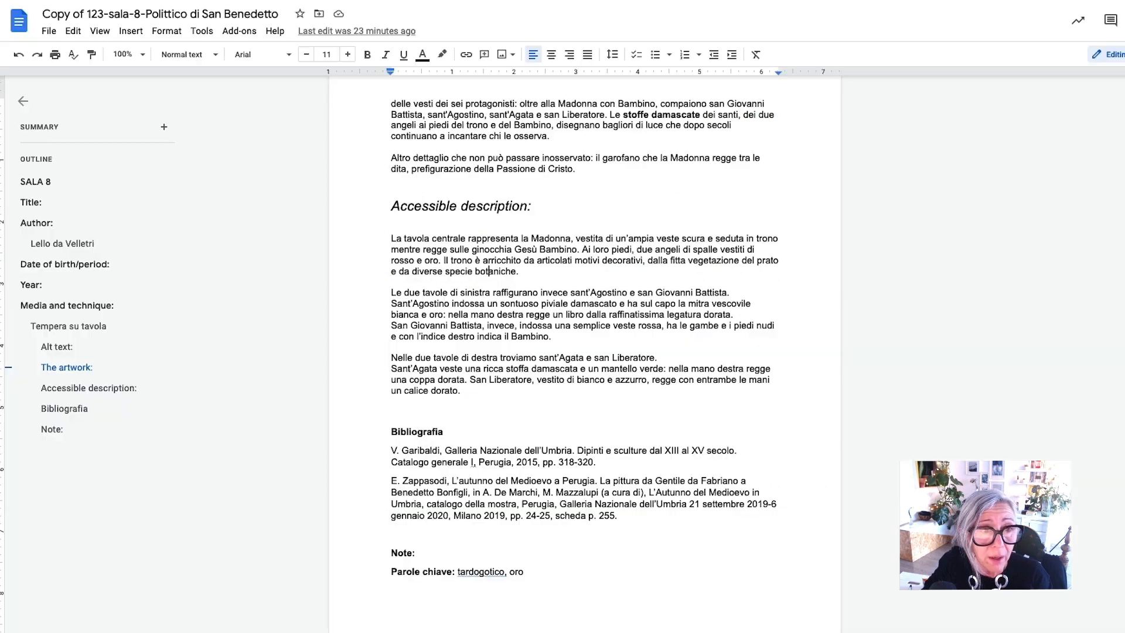
{"action": "mouse_move", "coordinate": [933, 285]}
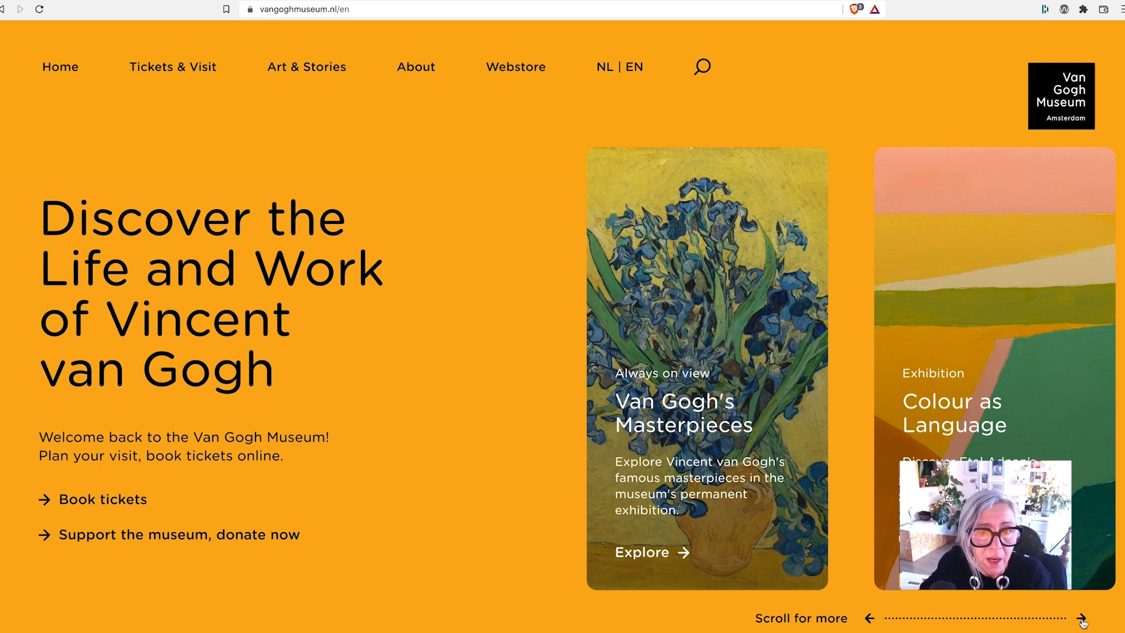
Browse the homepage carousel's featured cards forward and back to the start.
{"action": "left_click", "coordinate": [1085, 617]}
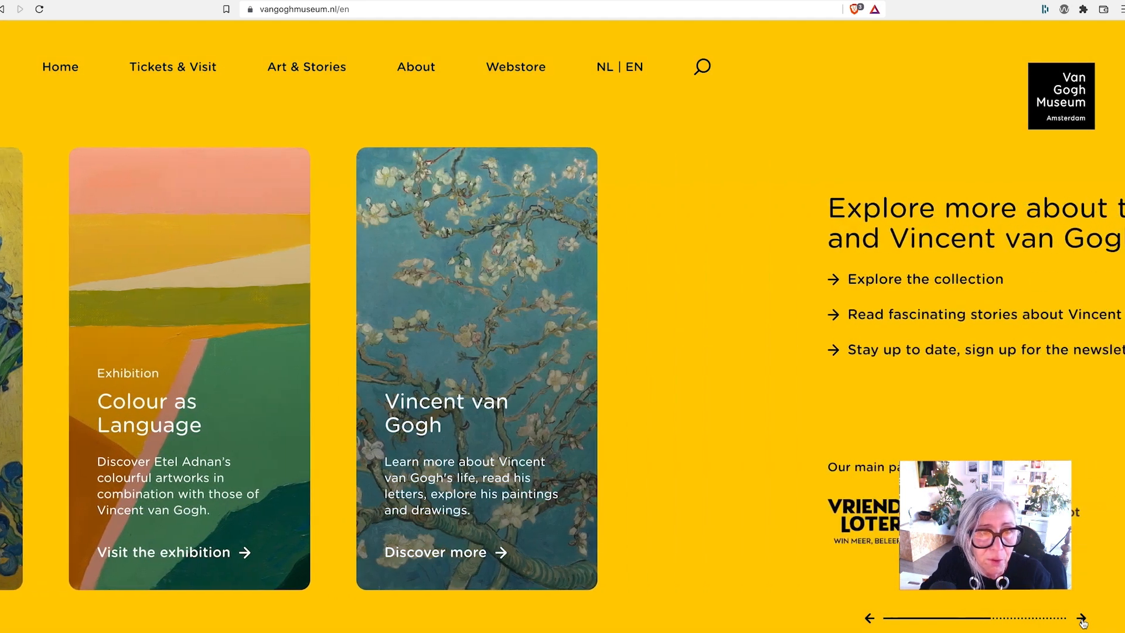
{"action": "left_click", "coordinate": [1082, 618]}
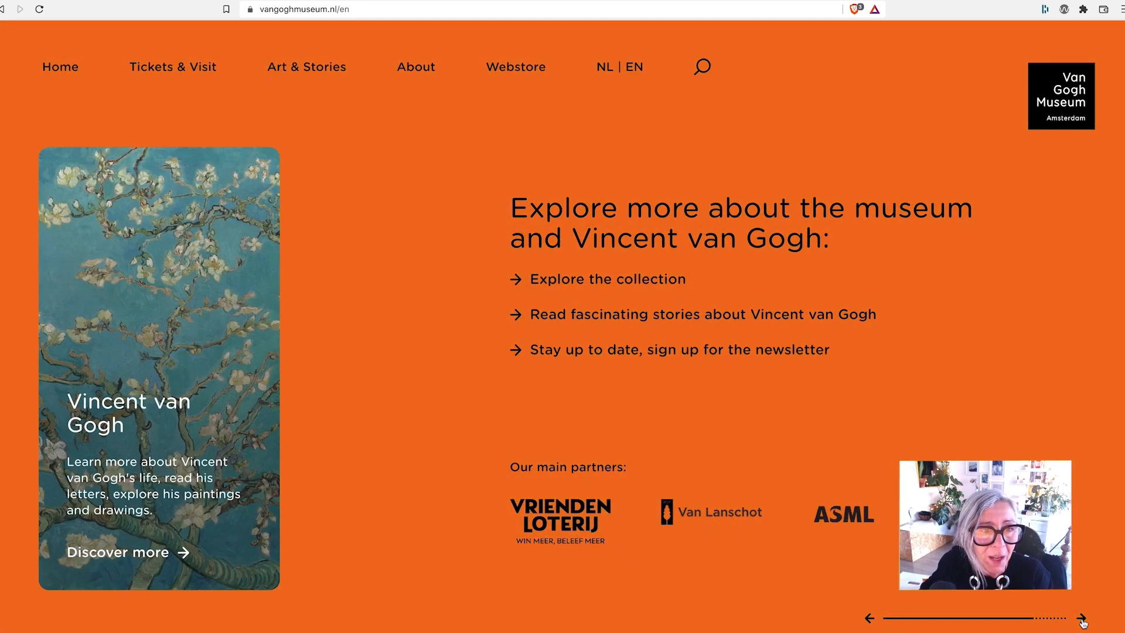
{"action": "left_click", "coordinate": [868, 618]}
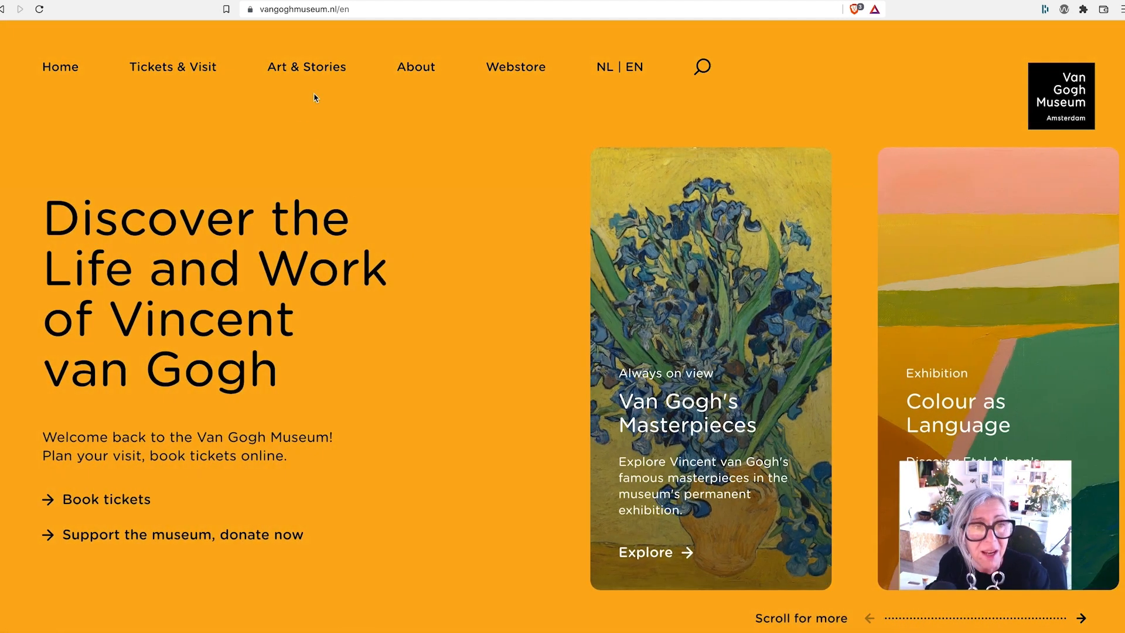
Reach the Van Gogh Stories page through the Art & Stories menu.
{"action": "left_click", "coordinate": [306, 67]}
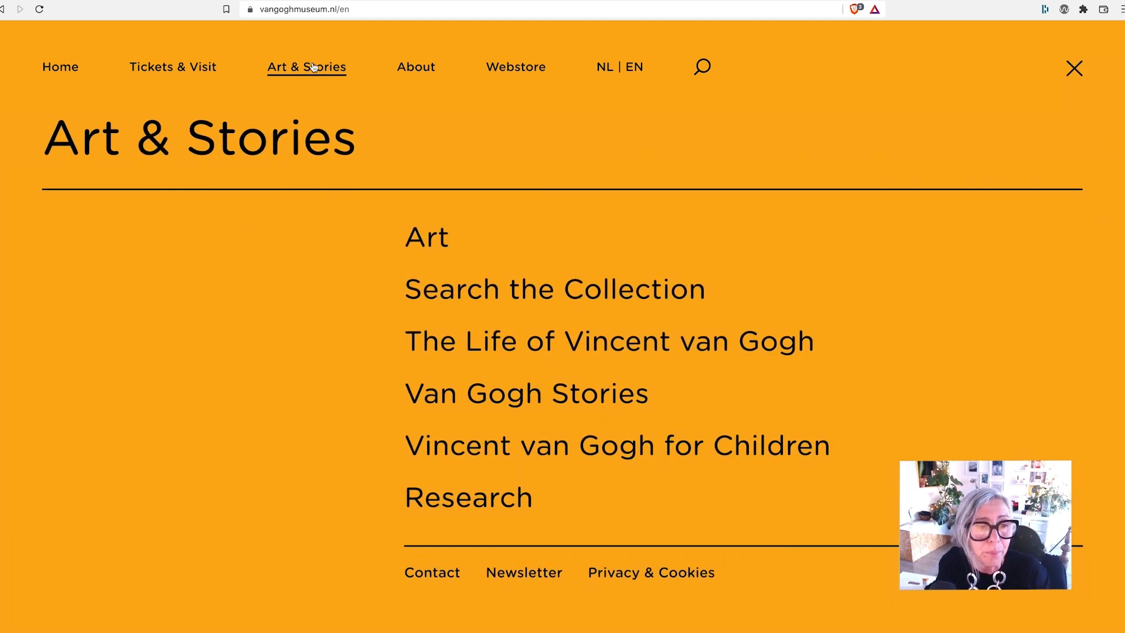
{"action": "mouse_move", "coordinate": [526, 394]}
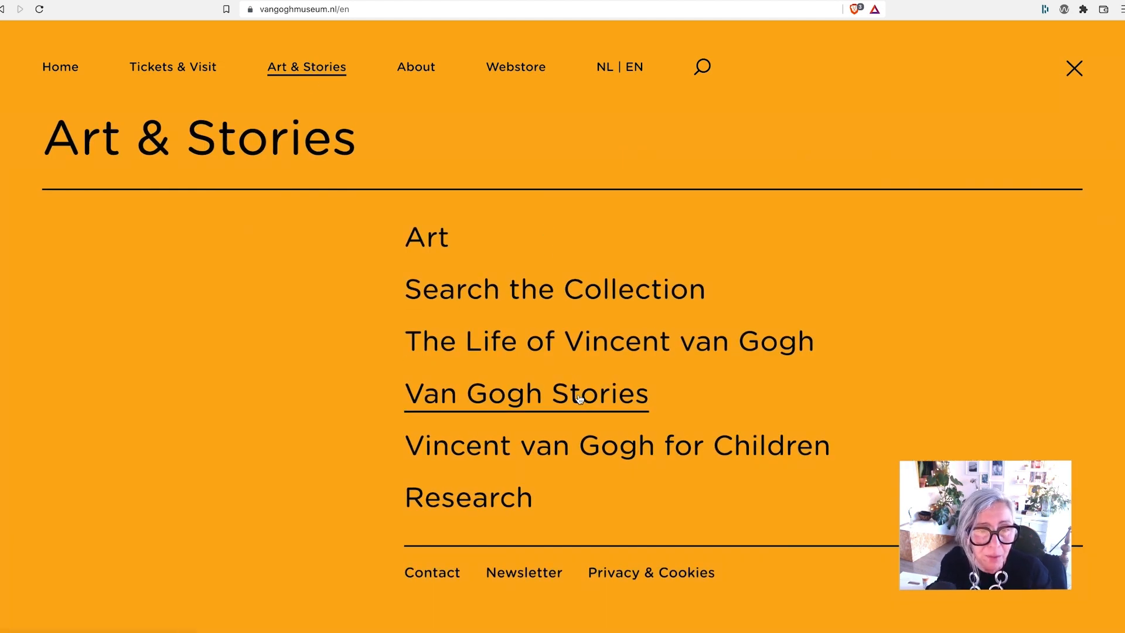
{"action": "left_click", "coordinate": [524, 393]}
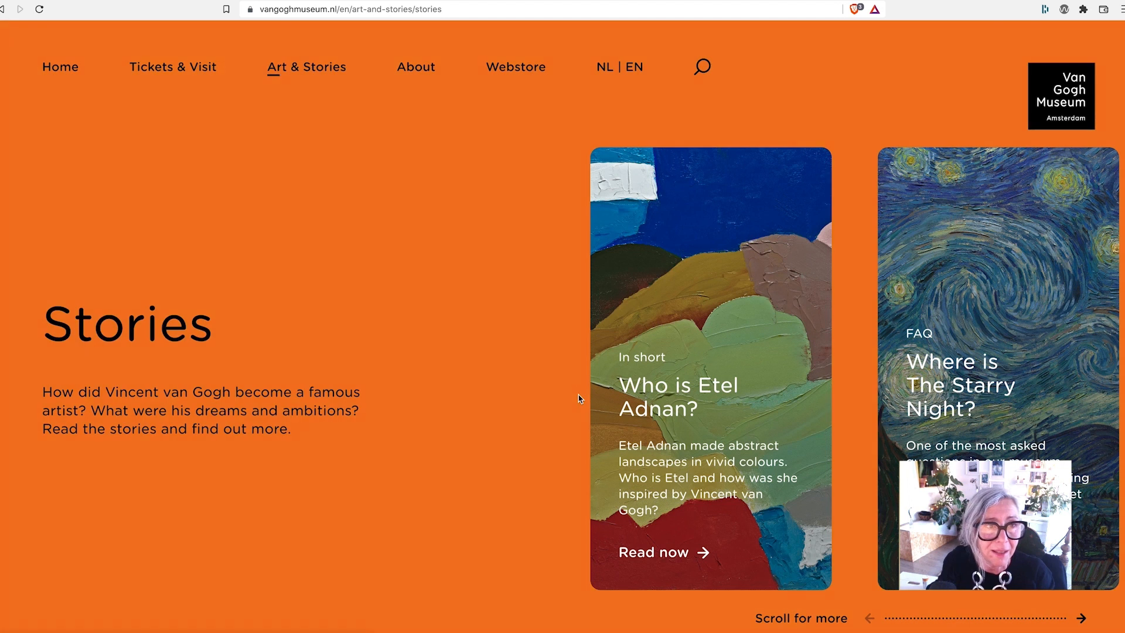